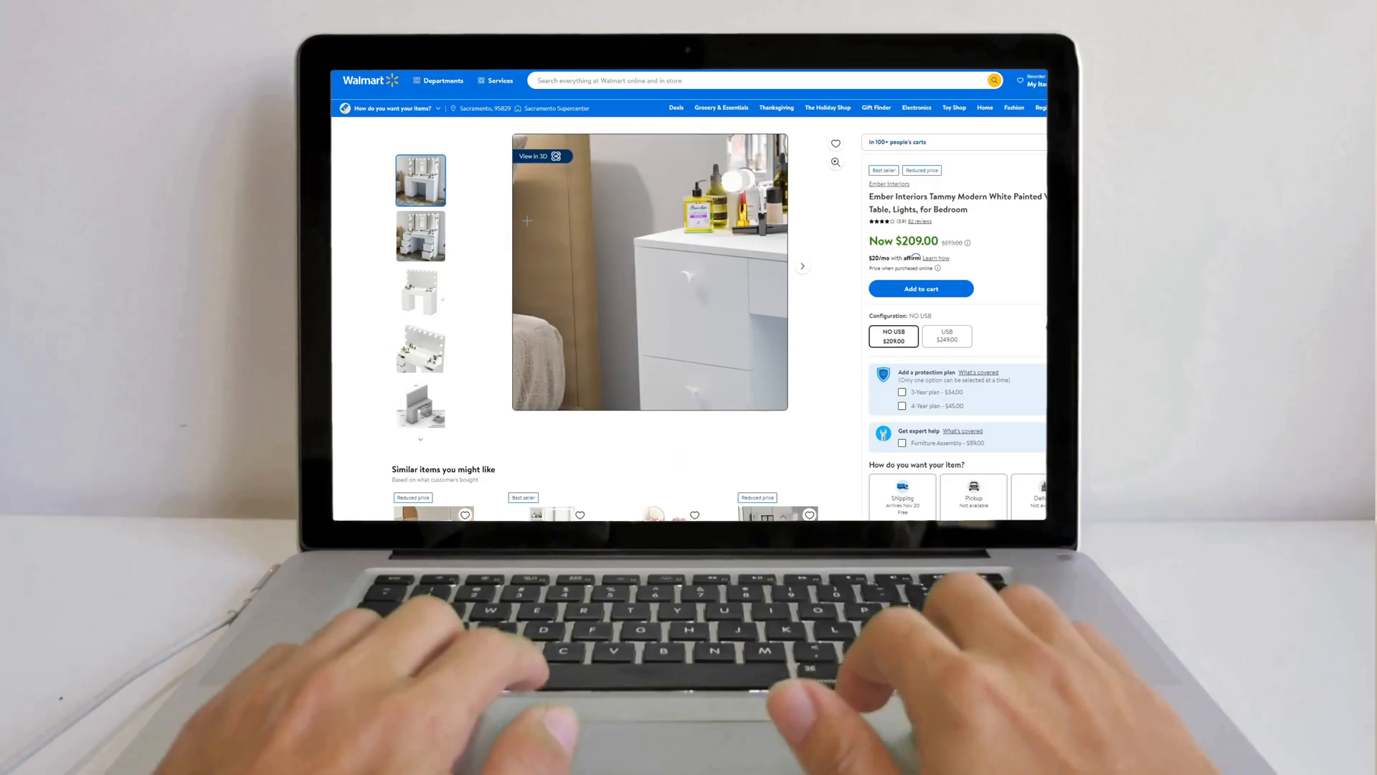
View the vanity table in 3D and rotate it to a side angle.
{"action": "left_click", "coordinate": [535, 156]}
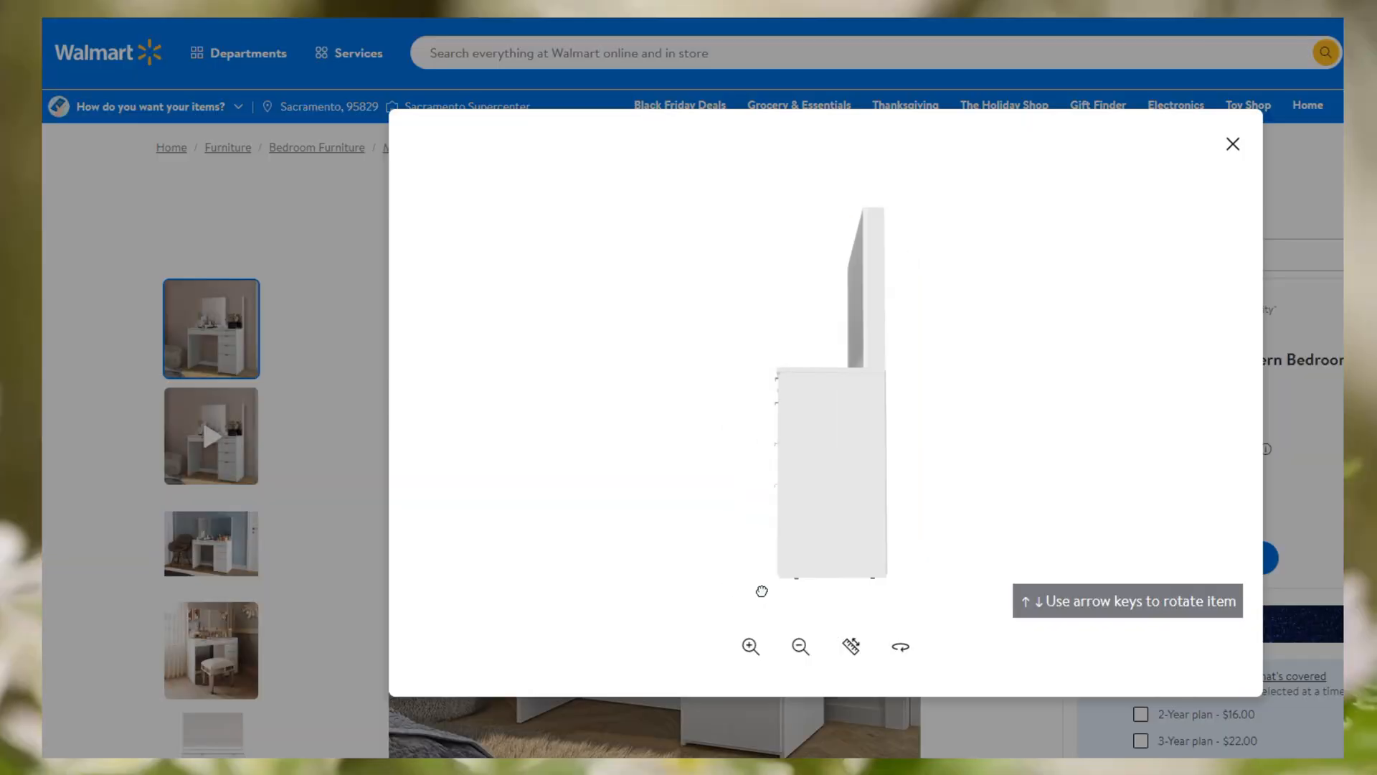
{"action": "left_click_drag", "start_coordinate": [762, 591], "coordinate": [1207, 480]}
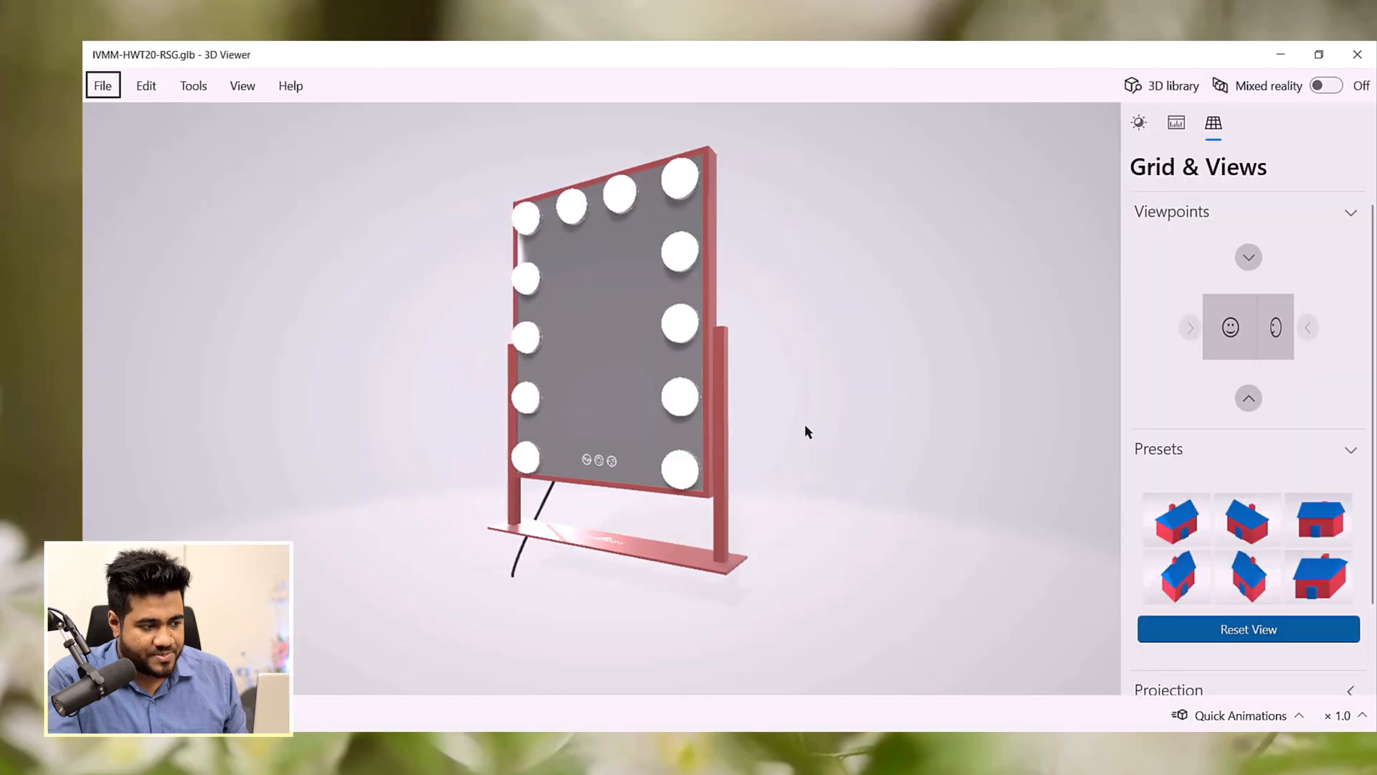
Export the angled mirror view as PNG '4' into the IVMM-HWT20-RSG folder.
{"action": "left_click", "coordinate": [102, 86]}
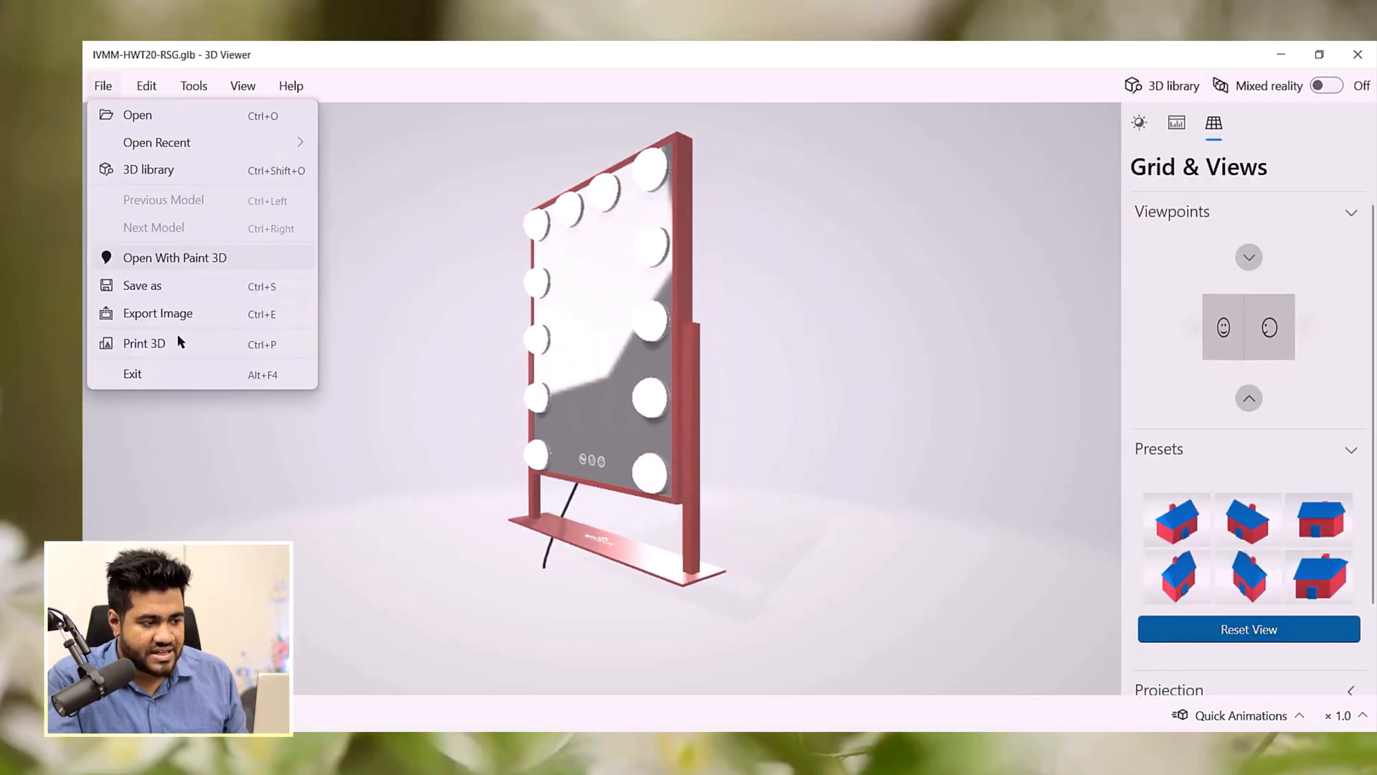
{"action": "left_click", "coordinate": [158, 313]}
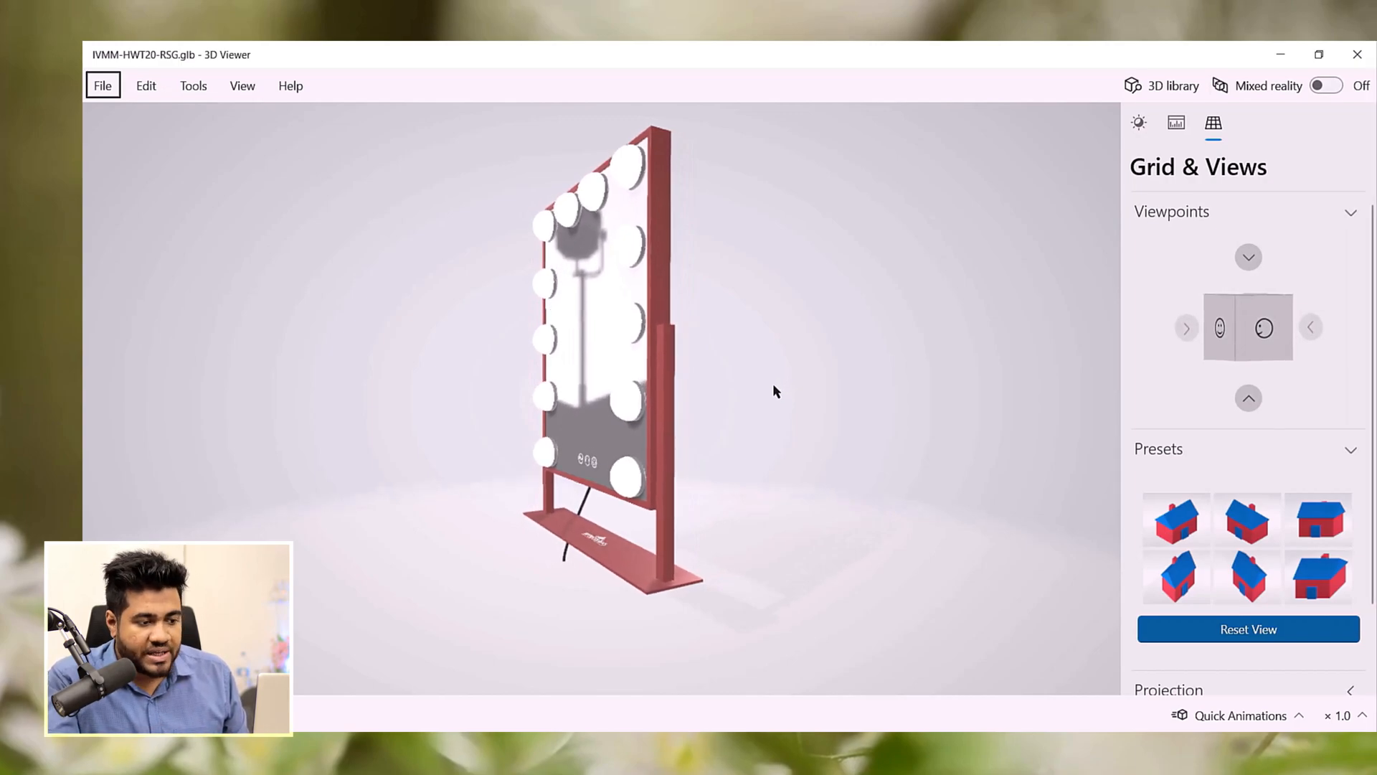
{"action": "left_click", "coordinate": [104, 86]}
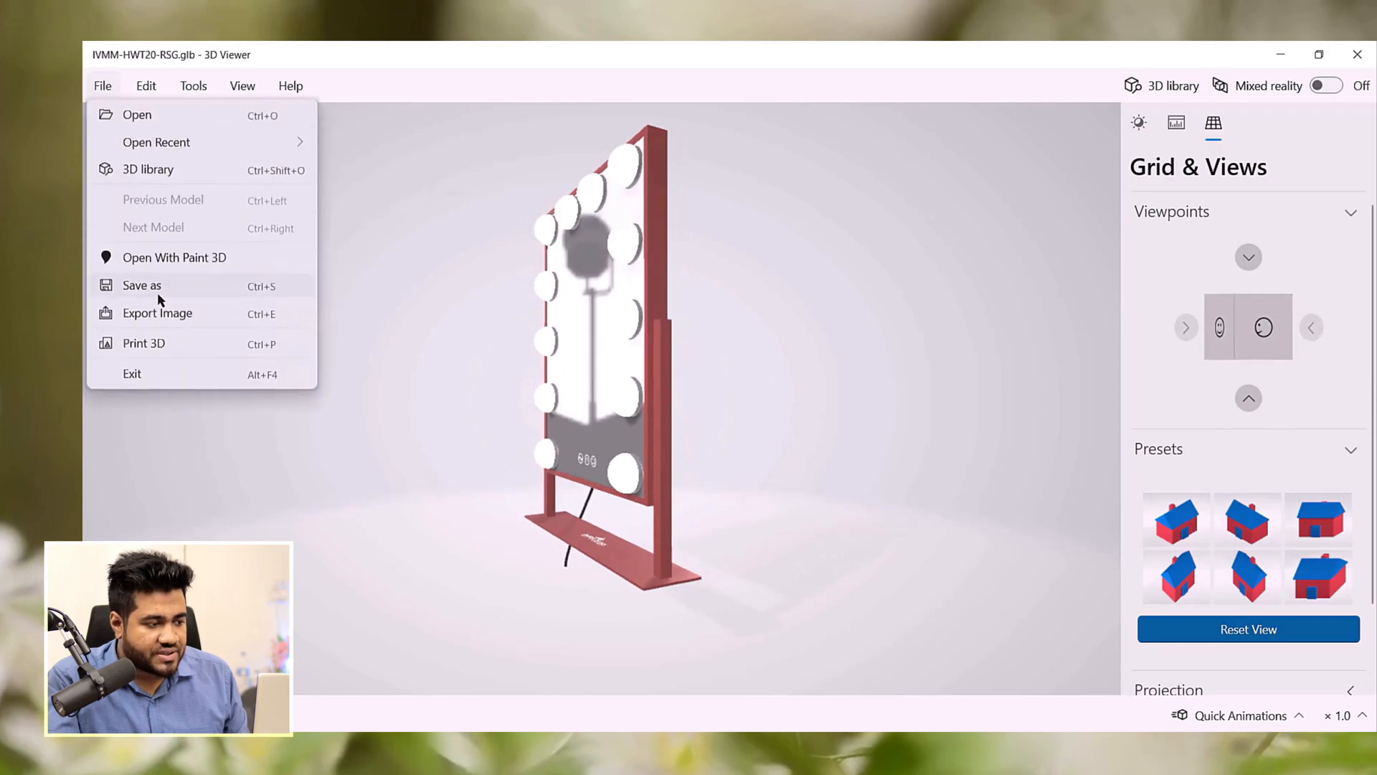
{"action": "left_click", "coordinate": [158, 313]}
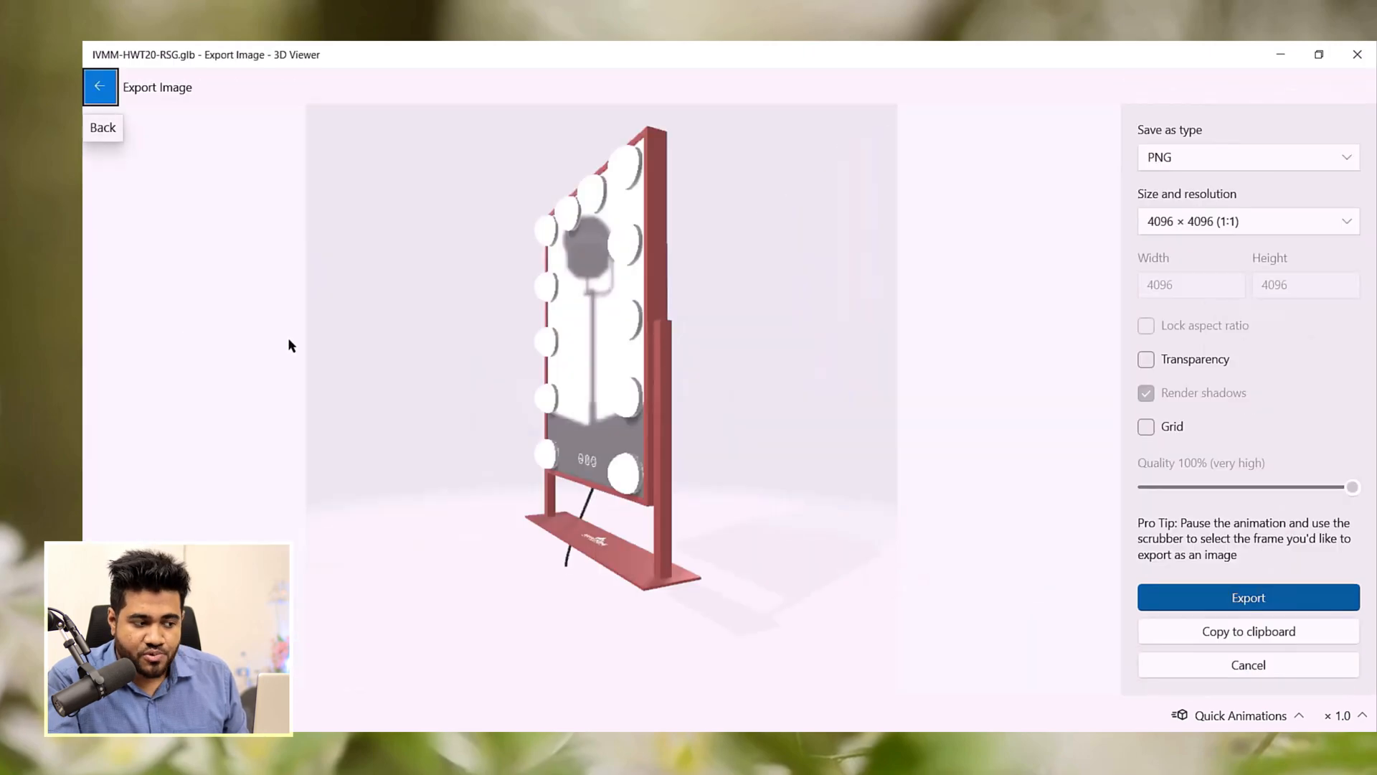
{"action": "left_click", "coordinate": [1249, 597]}
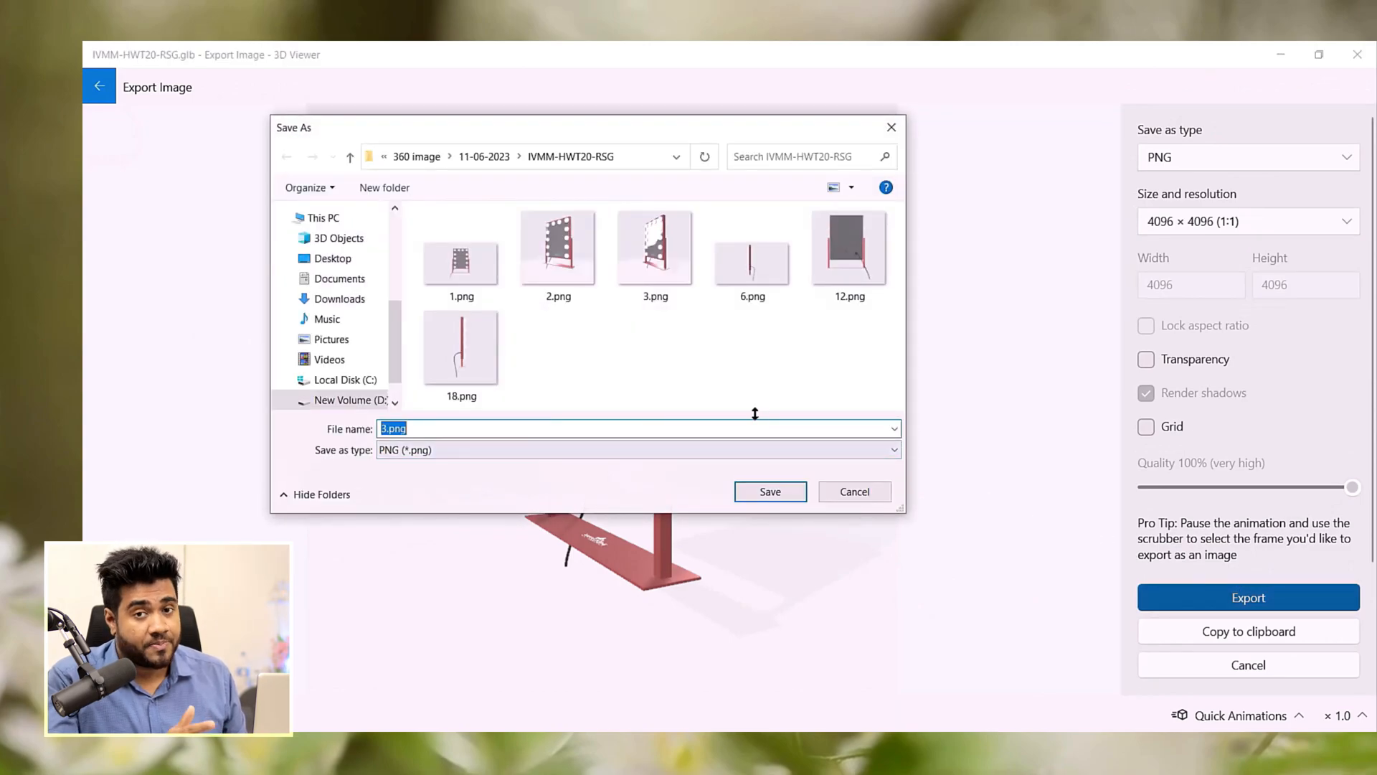
{"action": "type", "text": "4"}
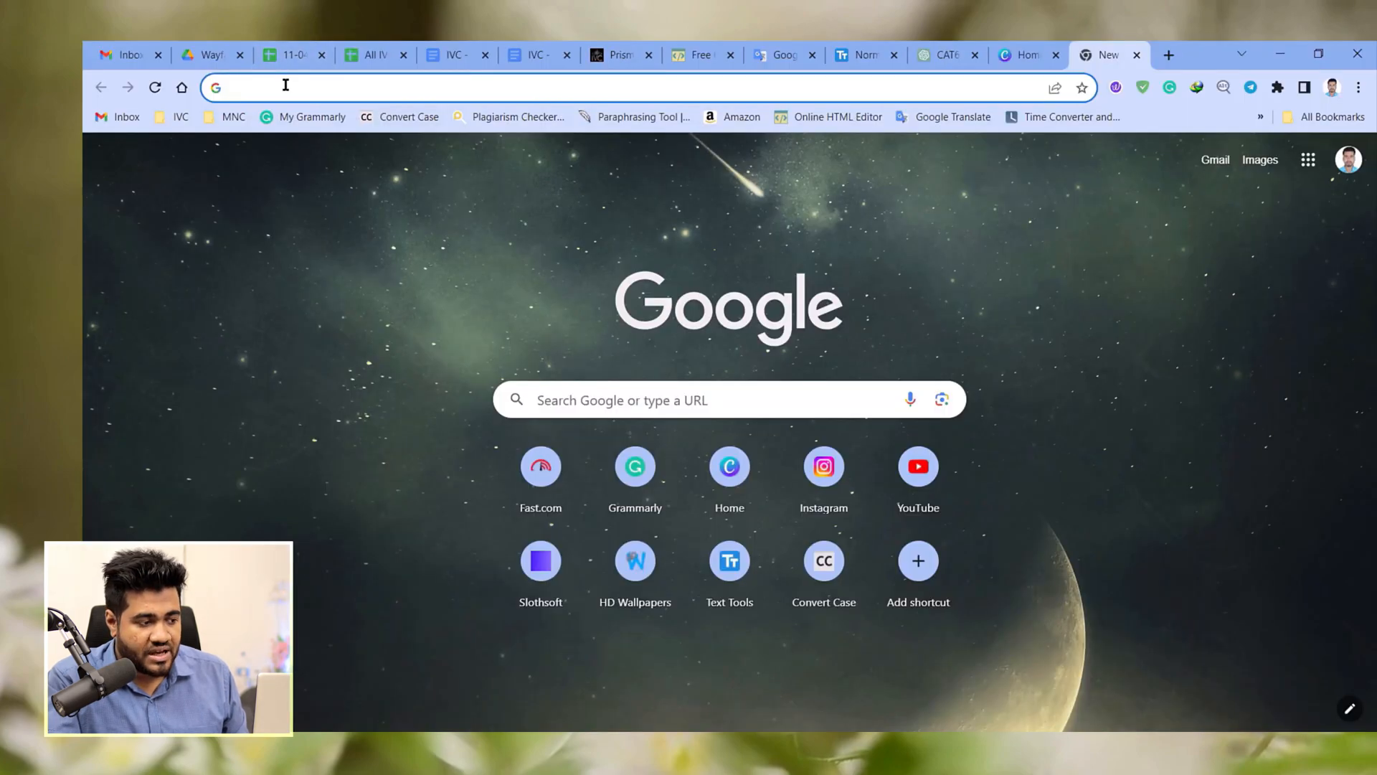
On canva.com, create a new custom-size design of 2000 × 2000 px.
{"action": "type", "text": "canva.com"}
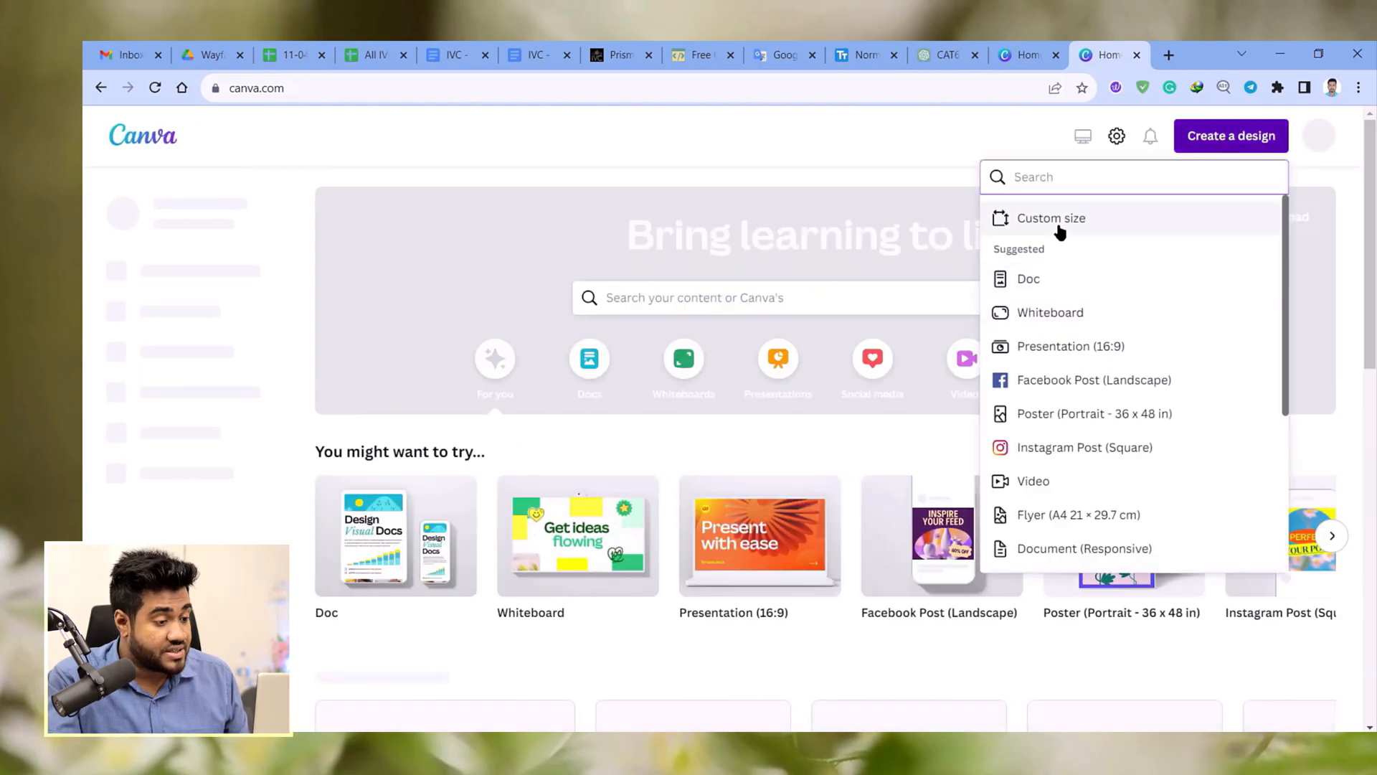
{"action": "left_click", "coordinate": [1051, 218]}
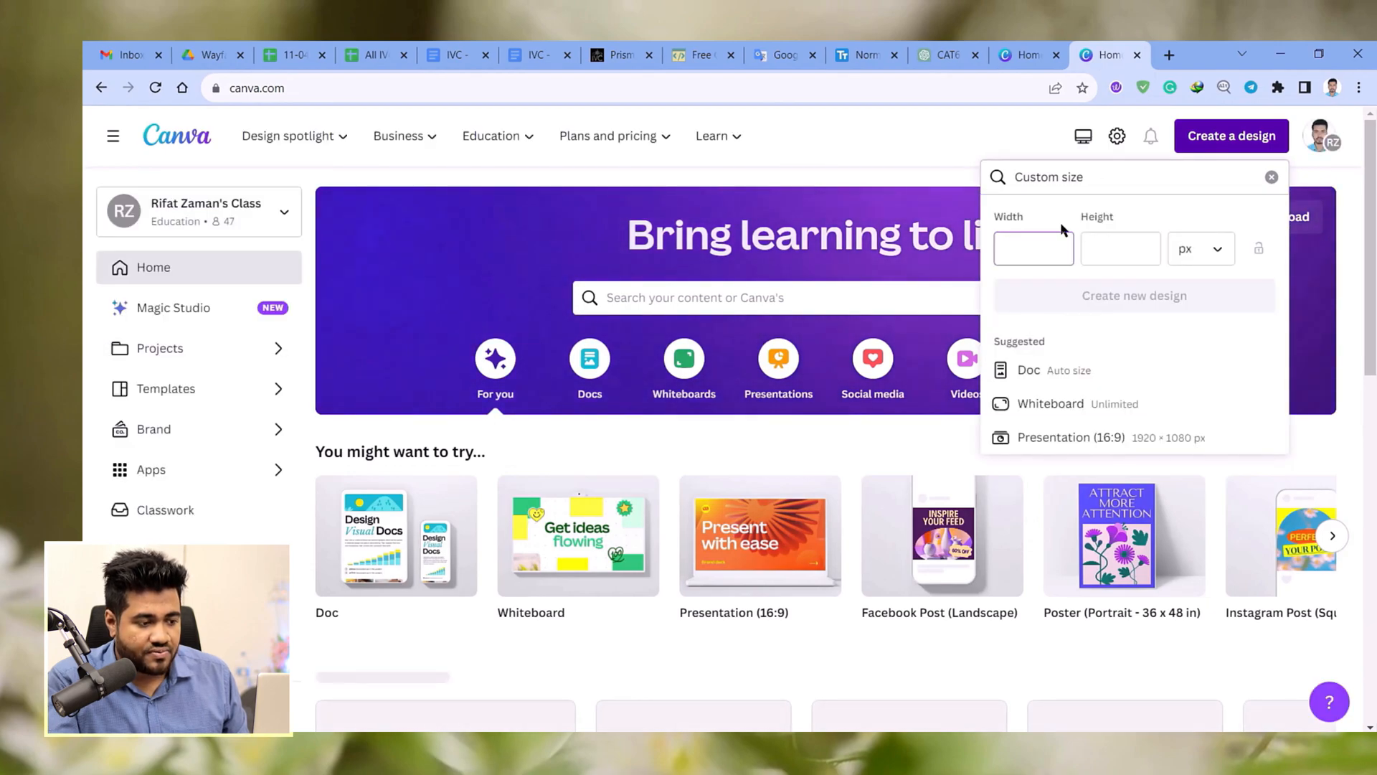
{"action": "type", "text": "2000"}
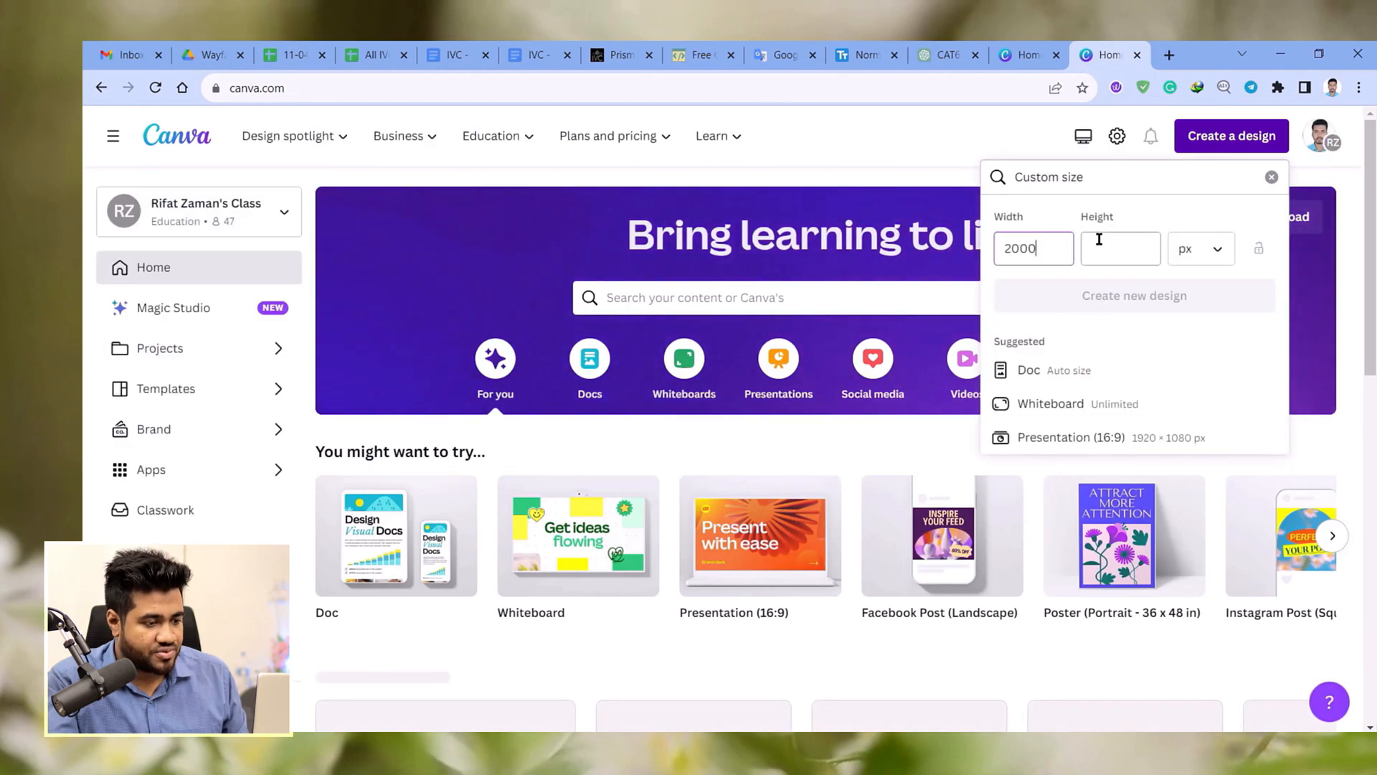
{"action": "type", "text": "2000"}
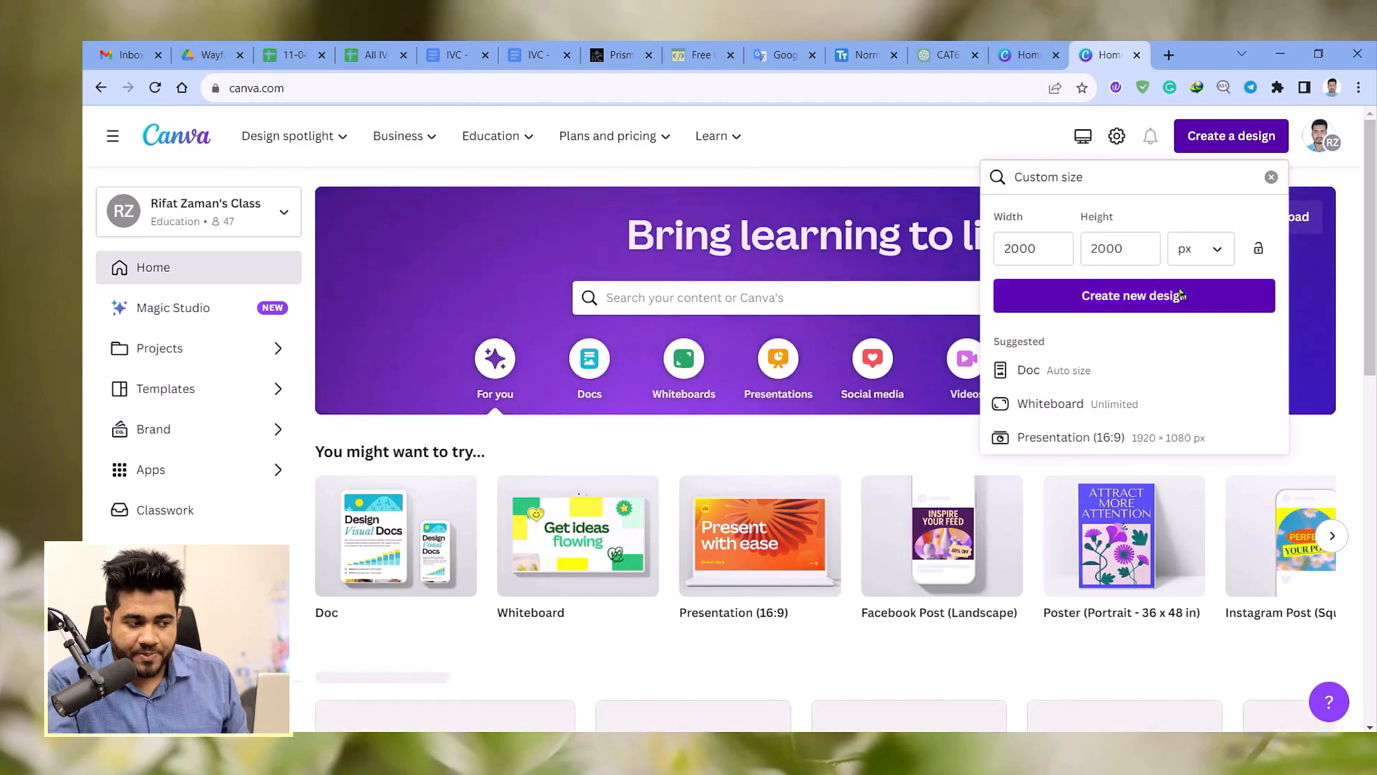
{"action": "left_click", "coordinate": [1133, 296]}
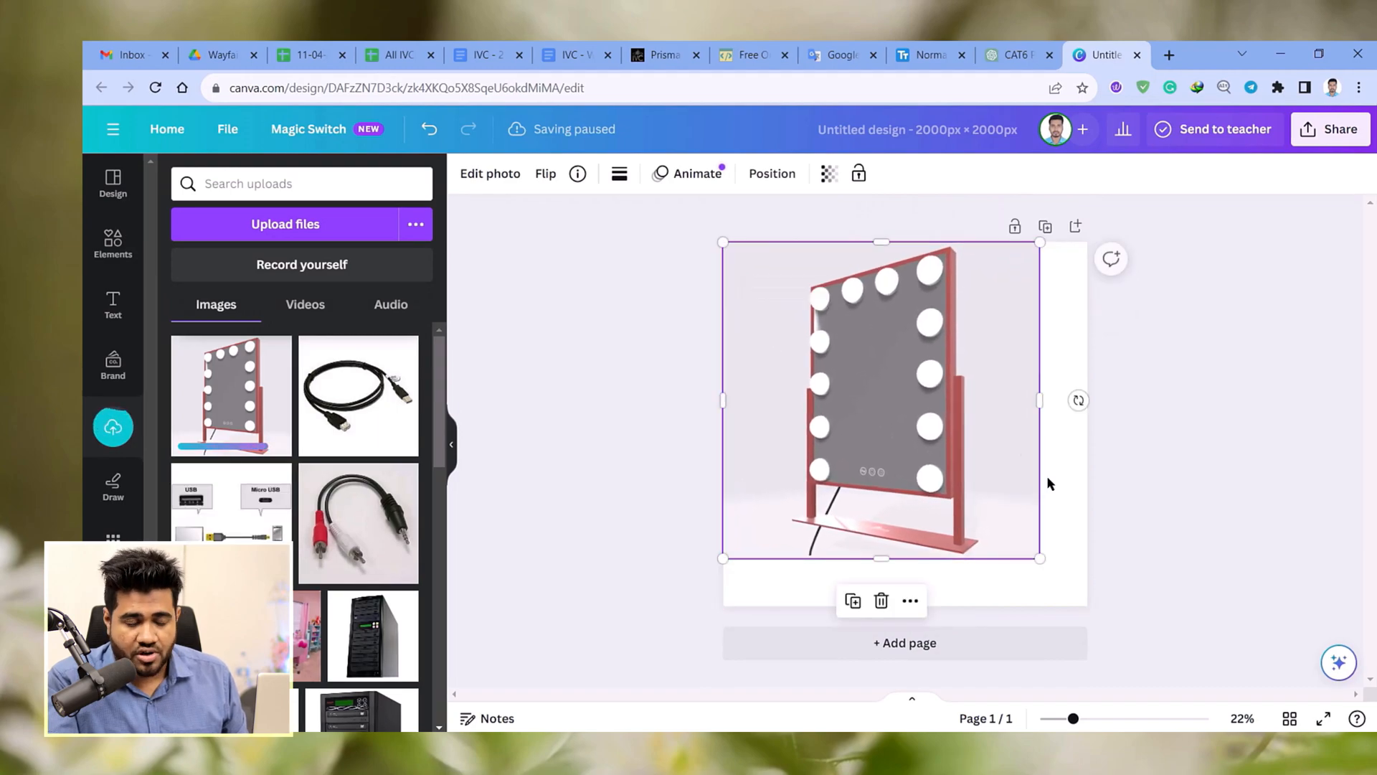
Enlarge the mirror photo to fill the page and remove its background.
{"action": "left_click_drag", "start_coordinate": [1040, 558], "coordinate": [1088, 604]}
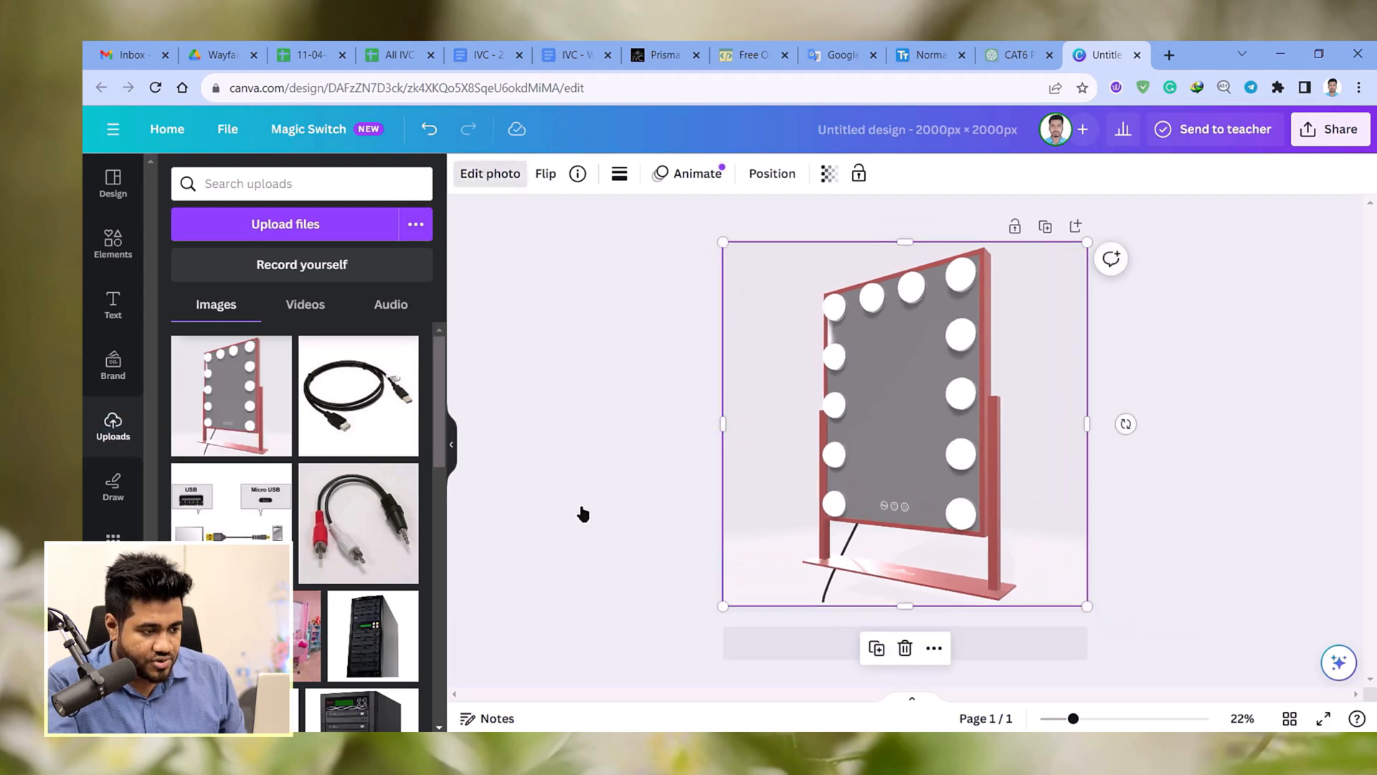
{"action": "left_click", "coordinate": [489, 174]}
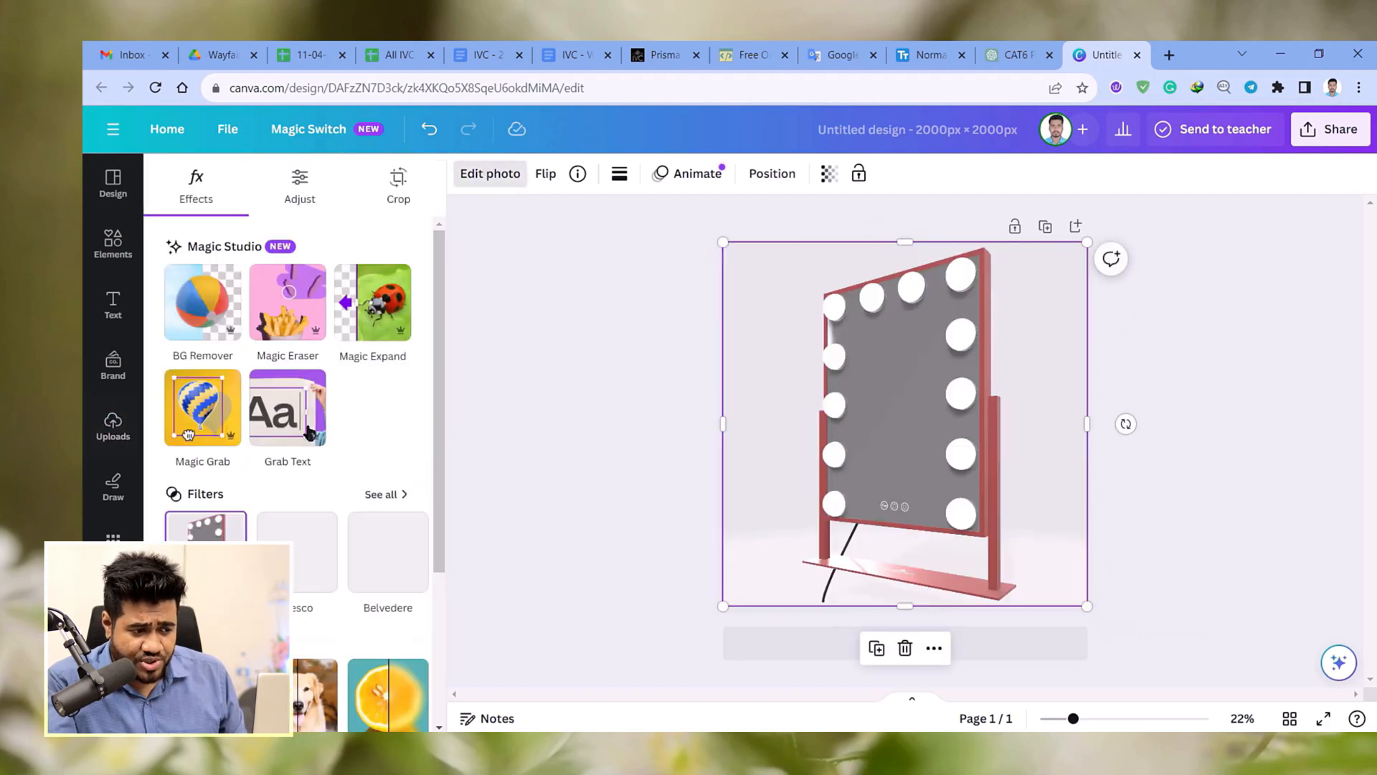
{"action": "left_click", "coordinate": [203, 303]}
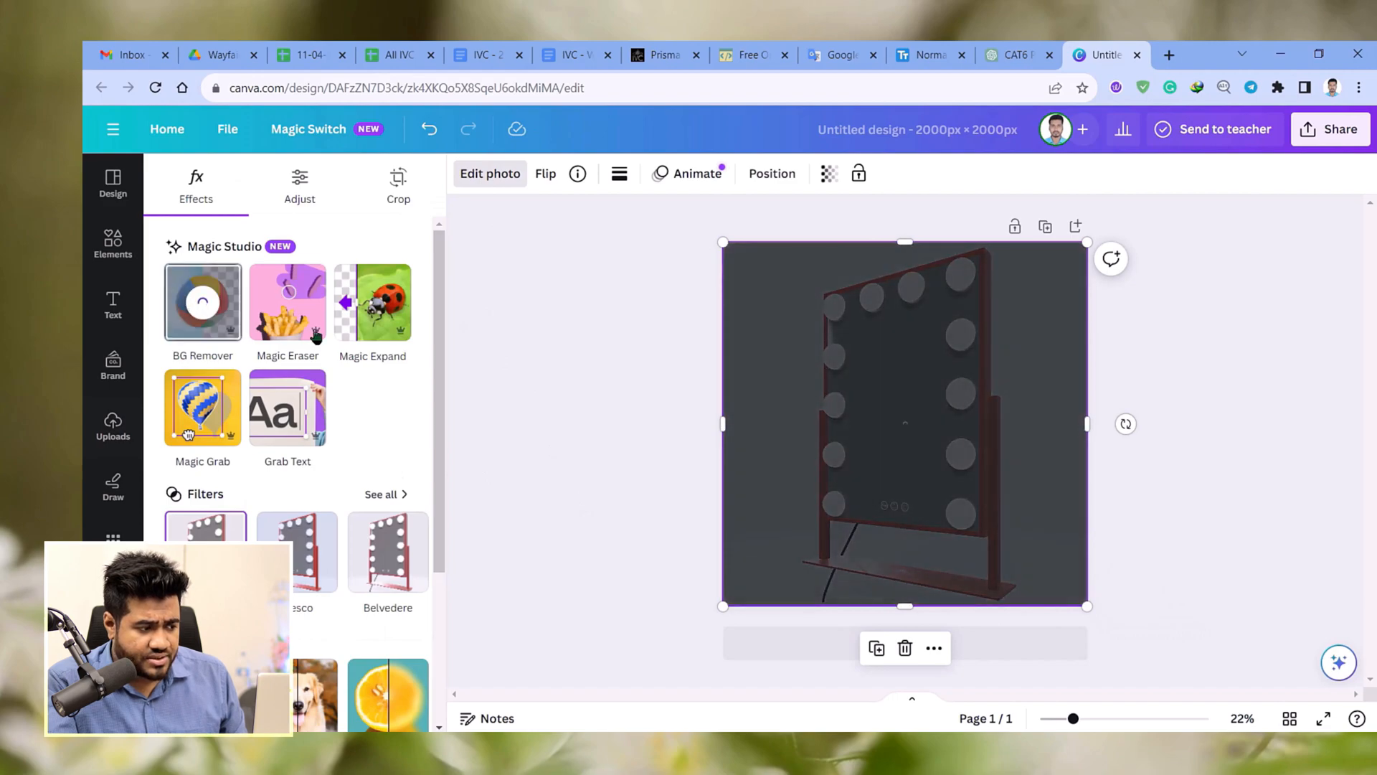
{"action": "left_click", "coordinate": [203, 301]}
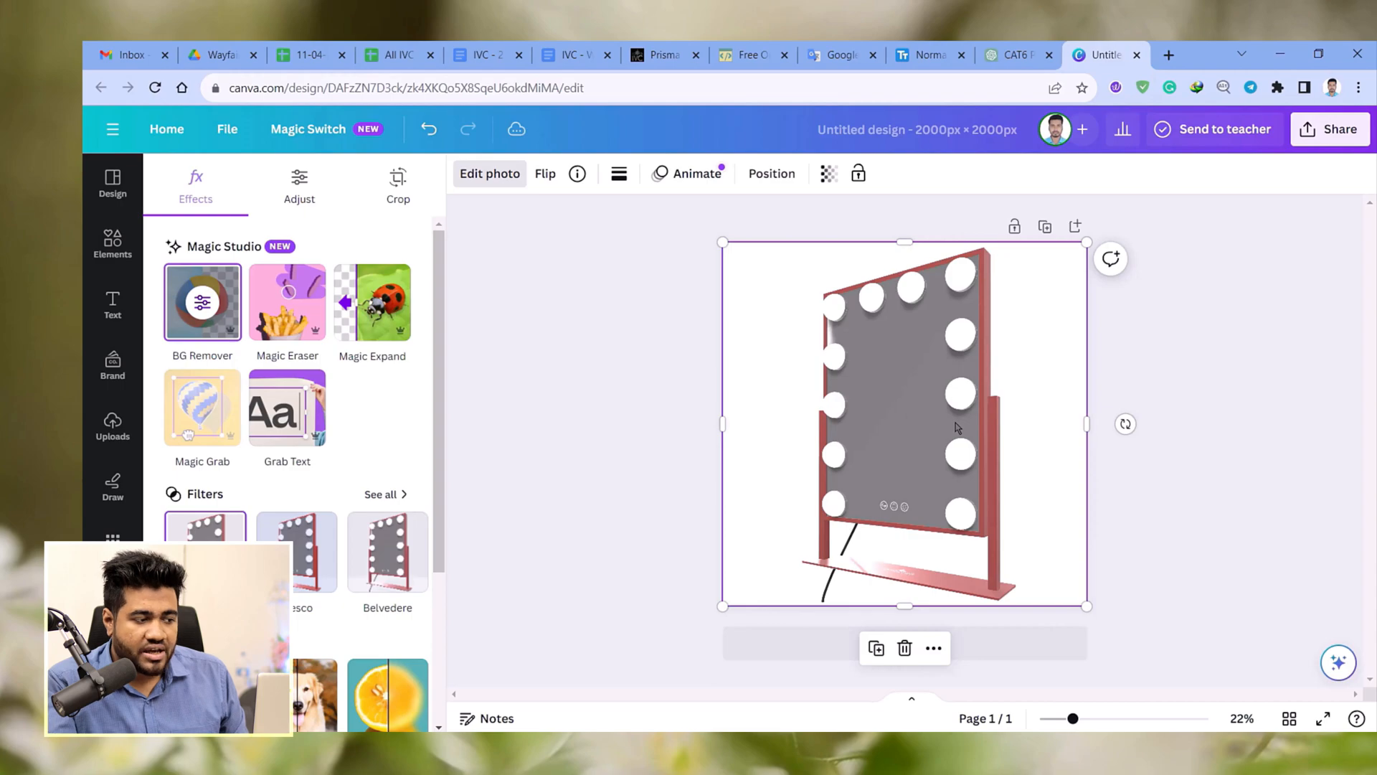
Download the design as a PNG via Share > Download.
{"action": "left_click", "coordinate": [1330, 129]}
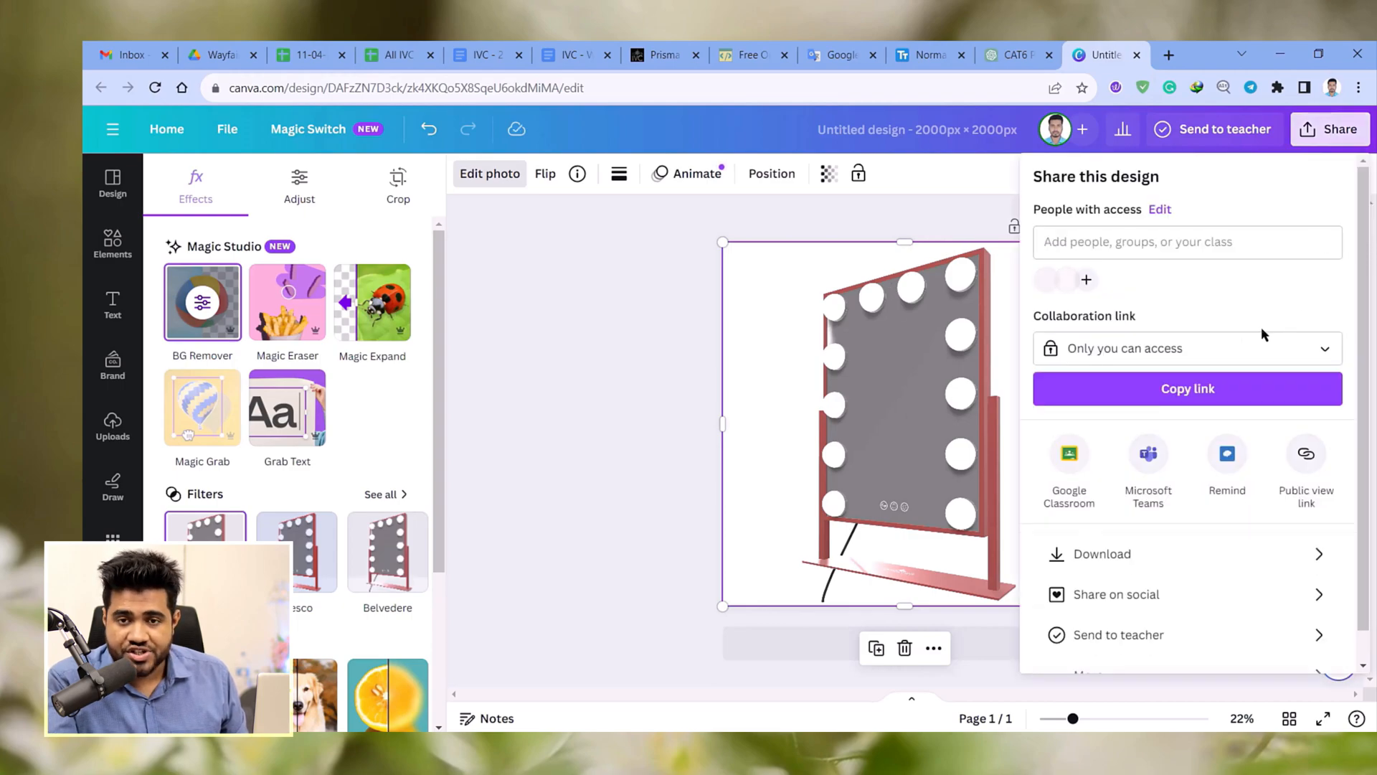
{"action": "left_click", "coordinate": [1102, 554]}
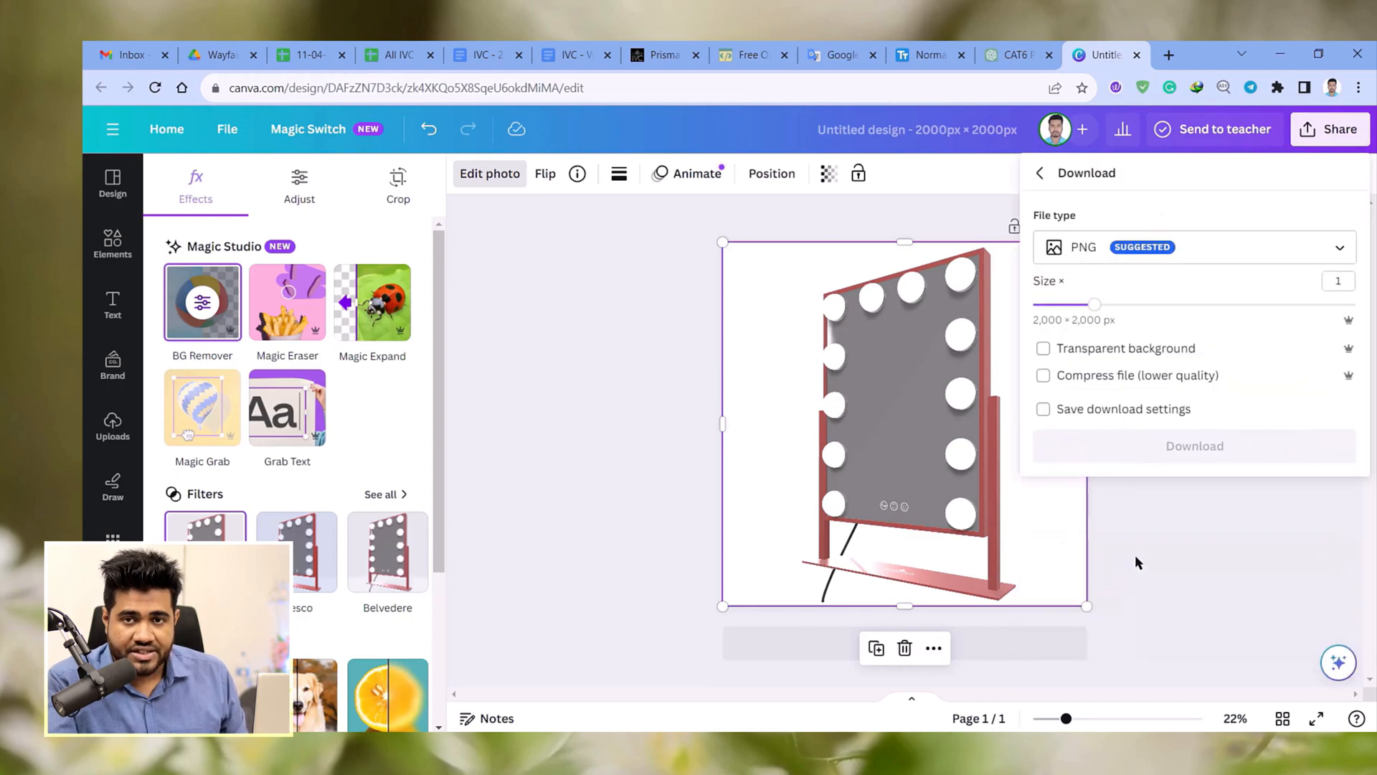
{"action": "mouse_move", "coordinate": [1185, 465]}
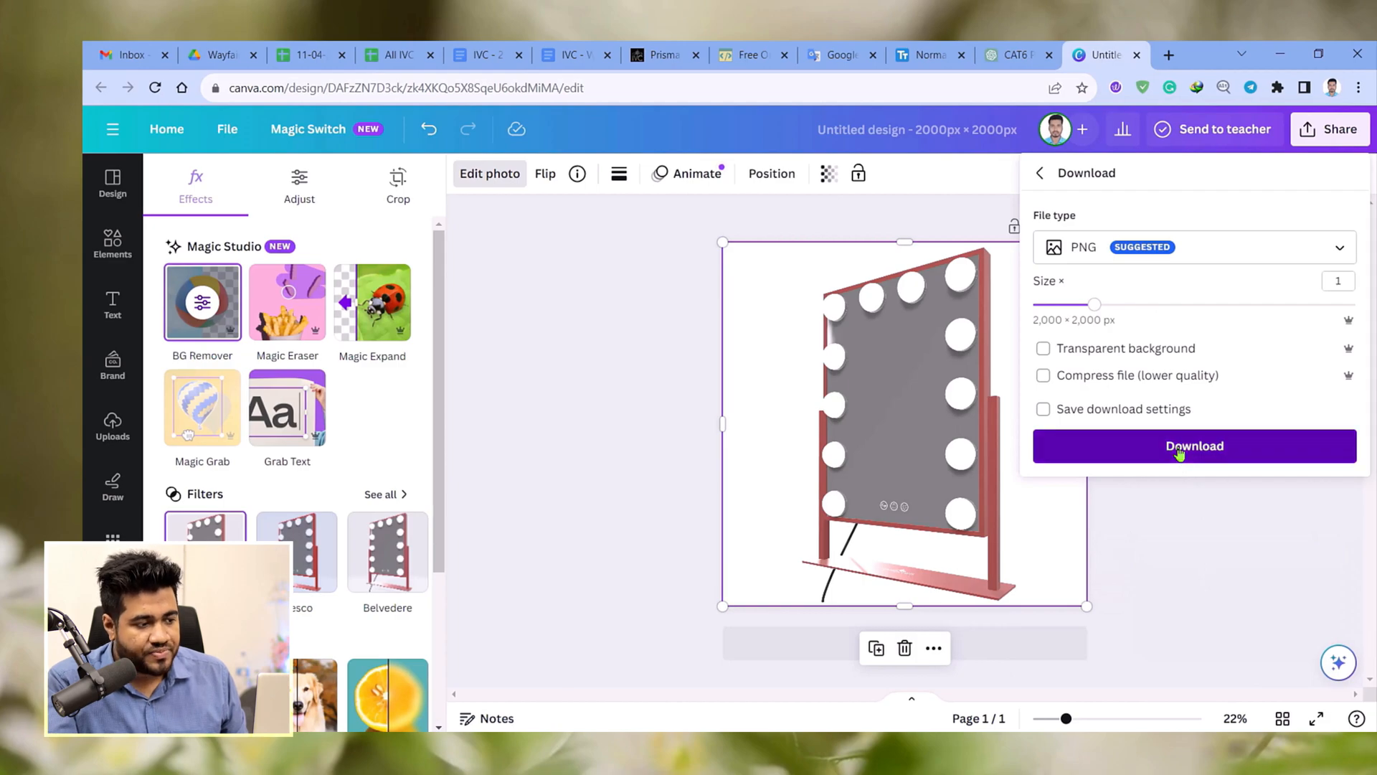
{"action": "left_click", "coordinate": [1194, 446]}
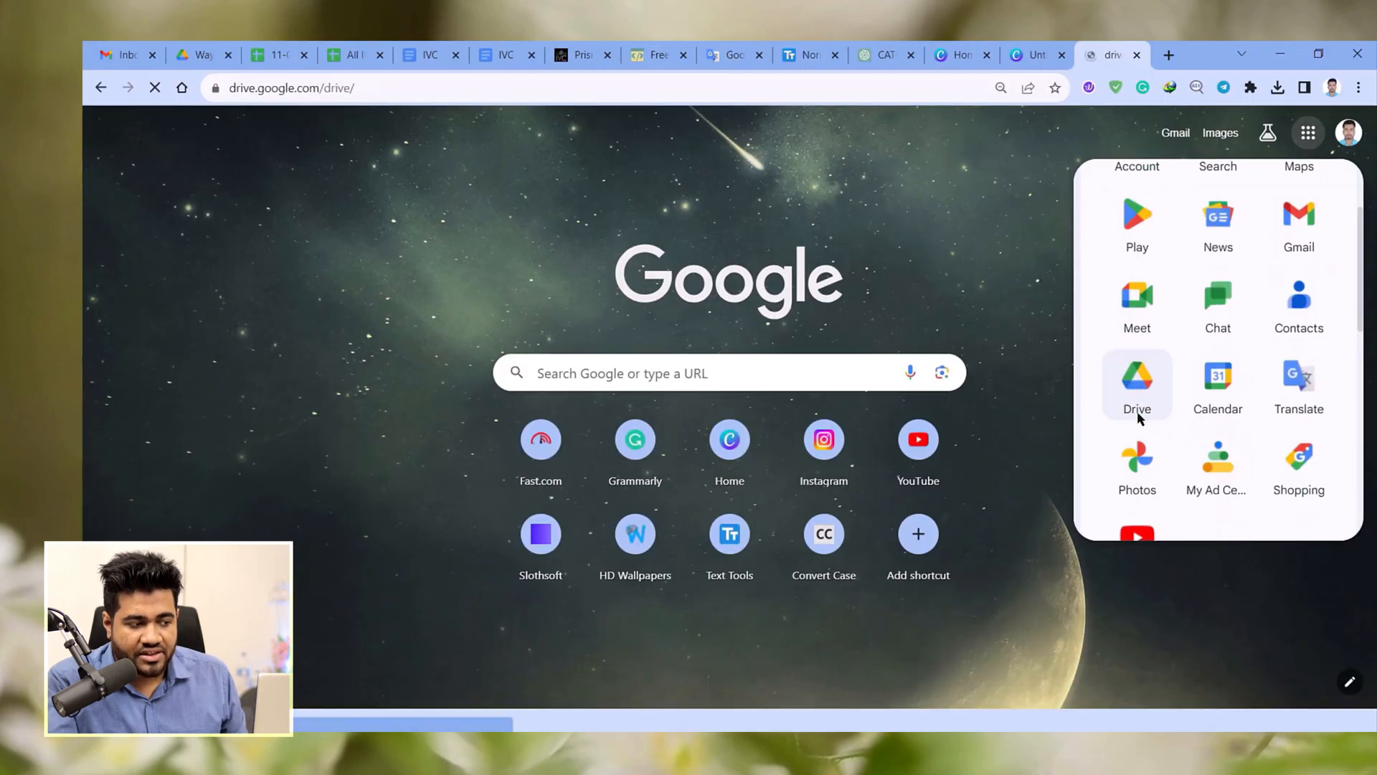
In Google Drive, create a GTIN-named folder ending '_455' for the item's images.
{"action": "left_click", "coordinate": [1136, 379]}
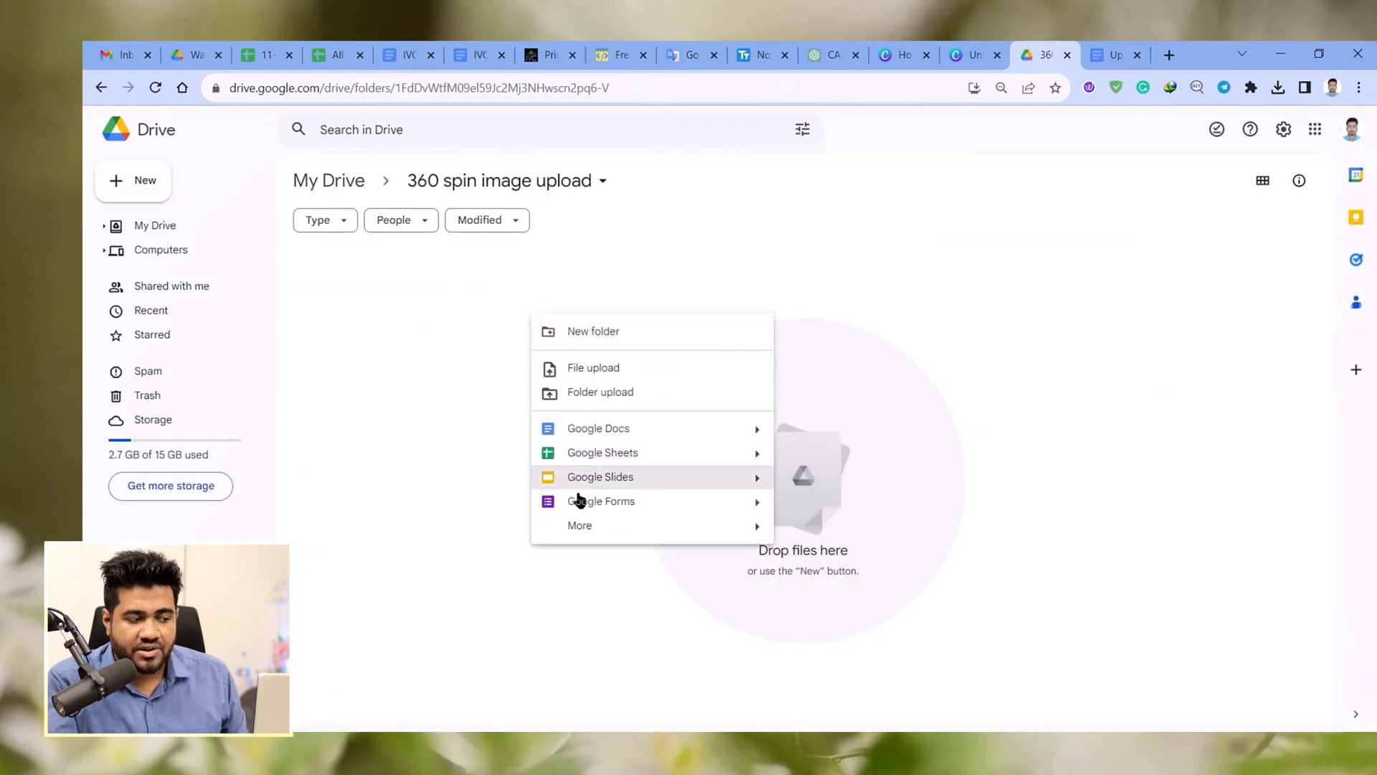
{"action": "left_click", "coordinate": [594, 332]}
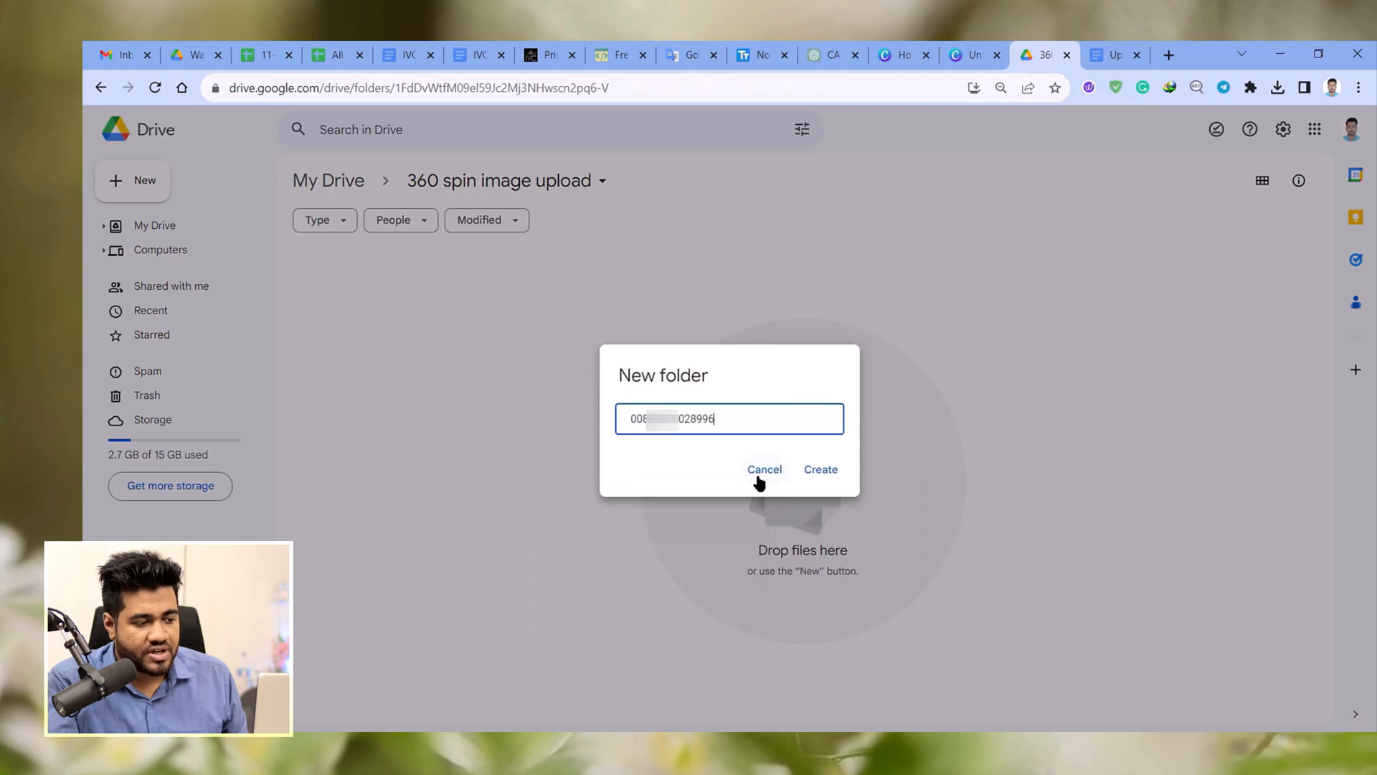
{"action": "type", "text": "_455"}
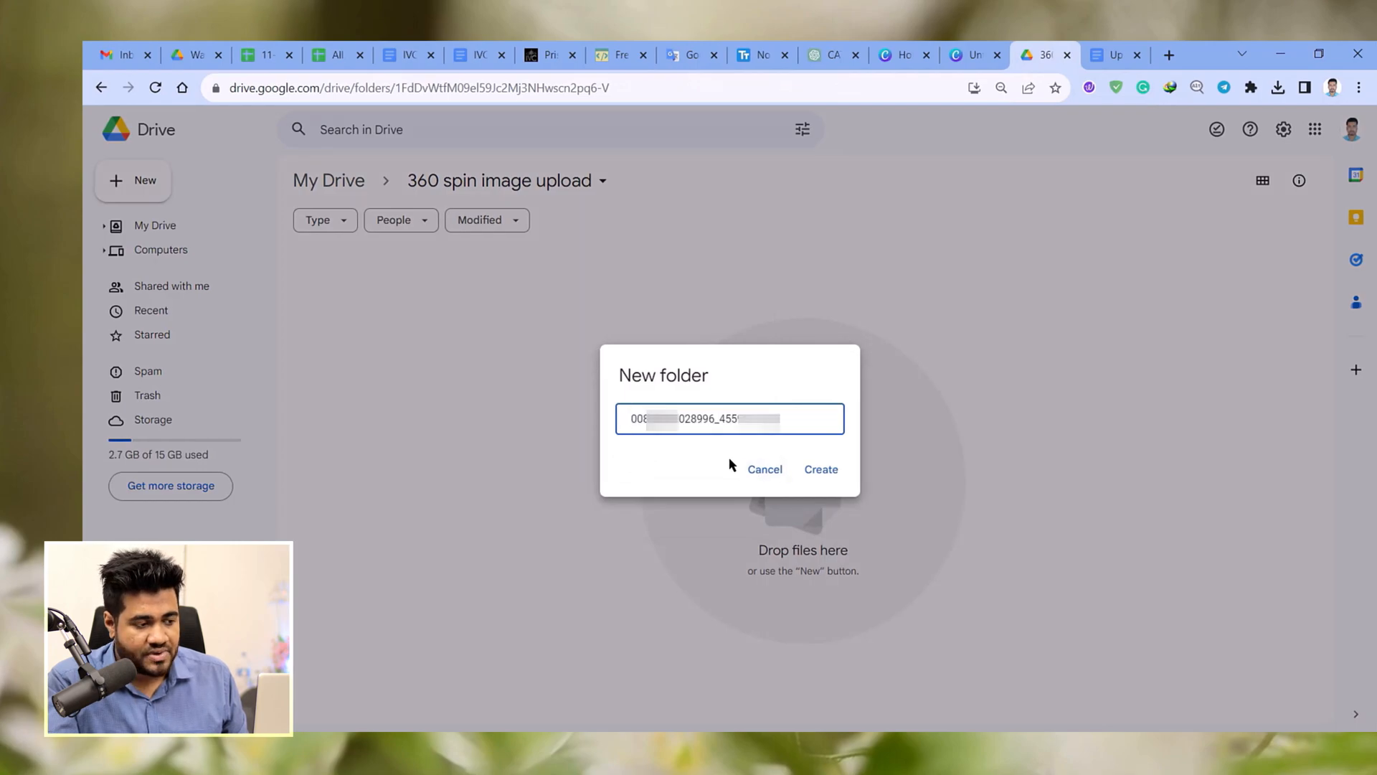
{"action": "mouse_move", "coordinate": [815, 472]}
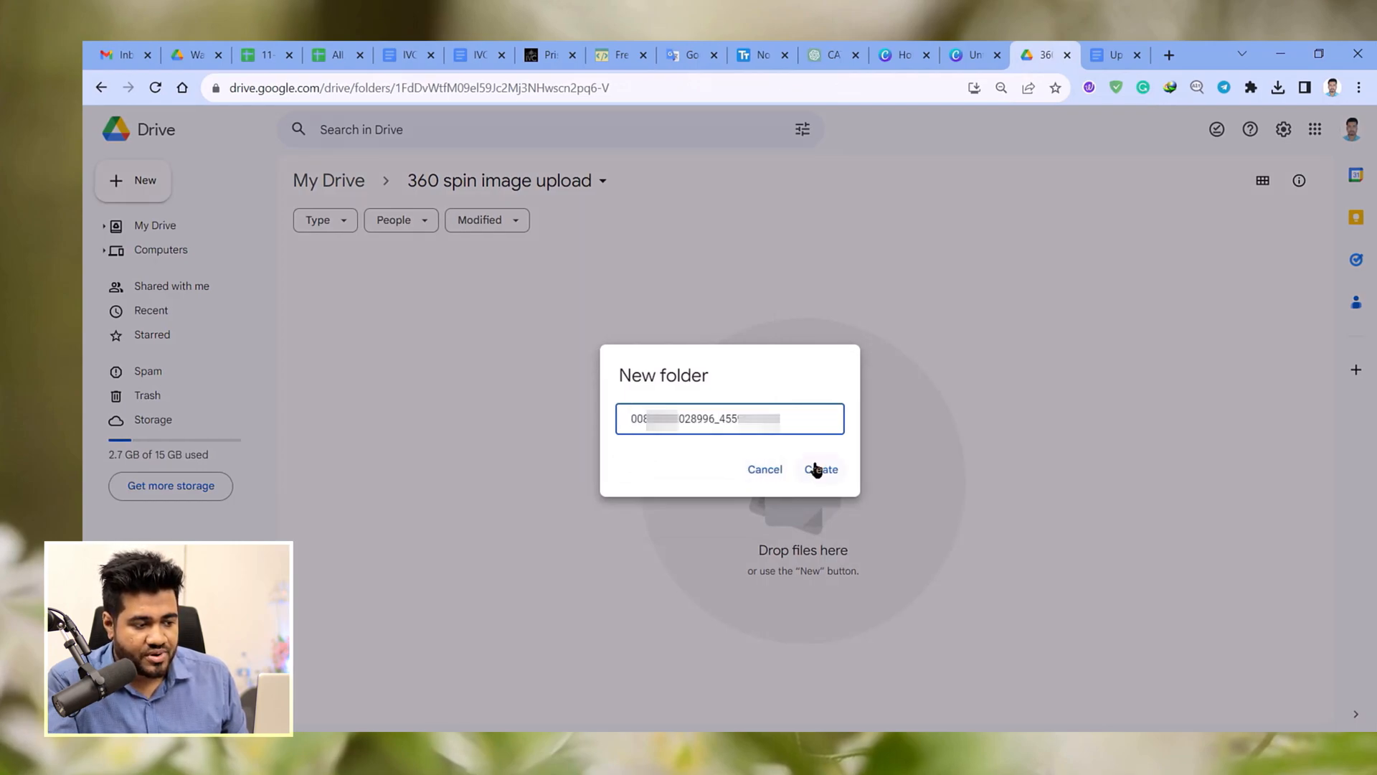
{"action": "left_click", "coordinate": [822, 469]}
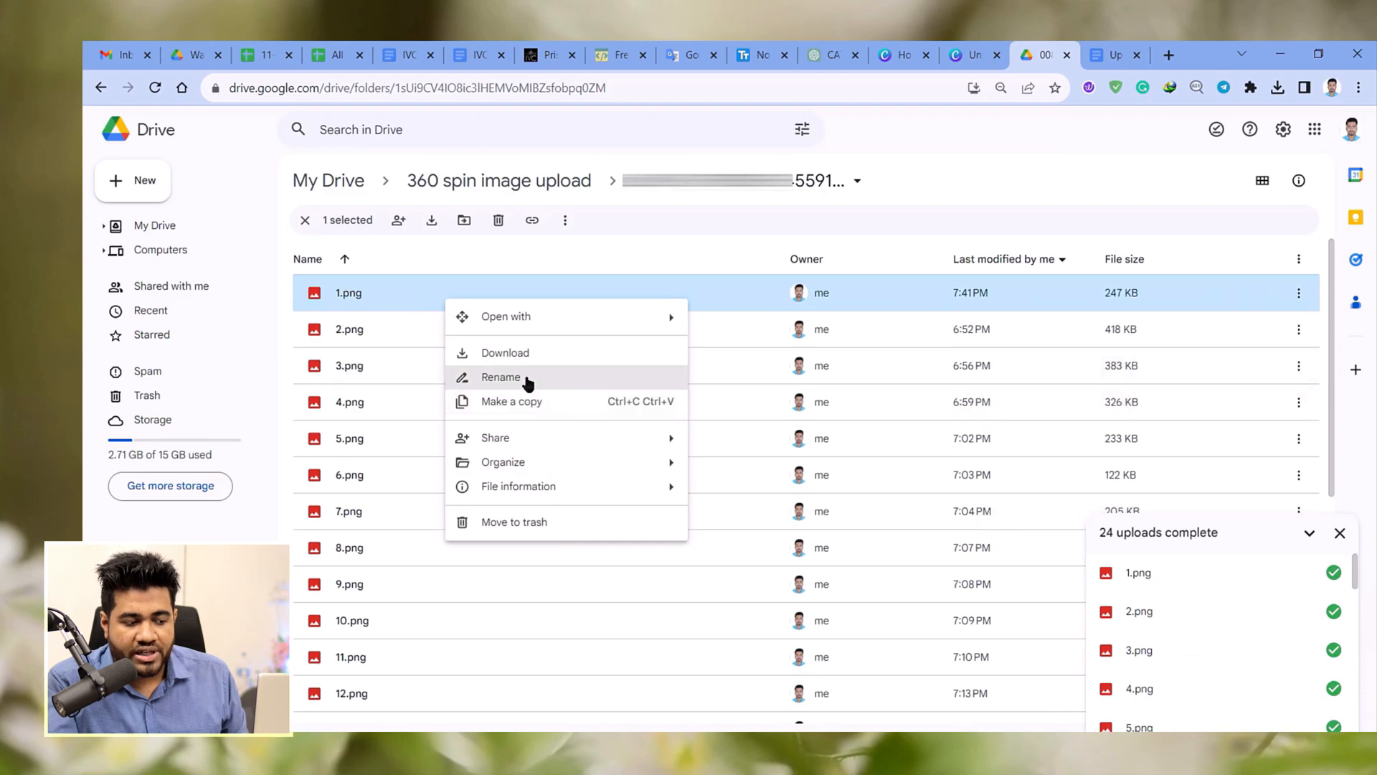
Rename 1.png to its GTIN_R01_C01 style name and confirm.
{"action": "left_click", "coordinate": [501, 376]}
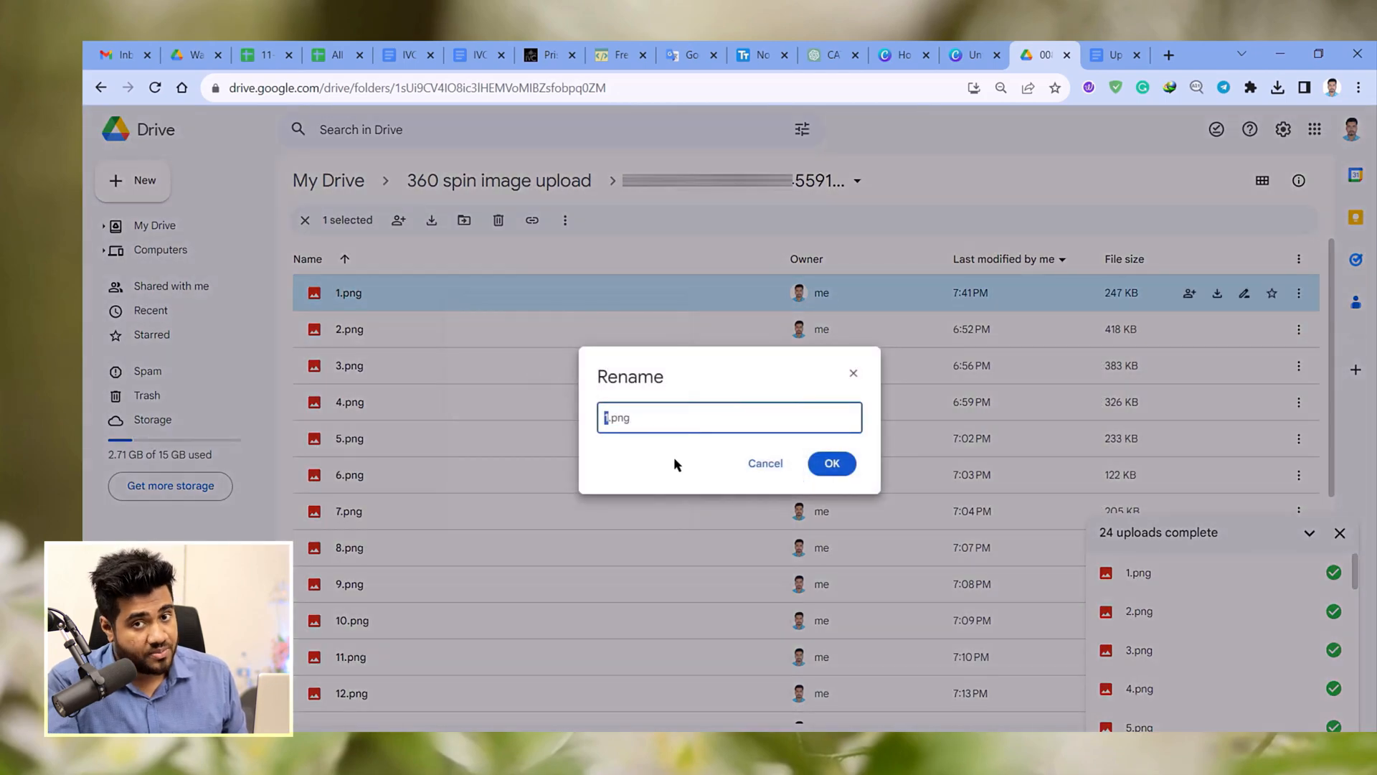
{"action": "type", "text": "GTIN_R01_C0"}
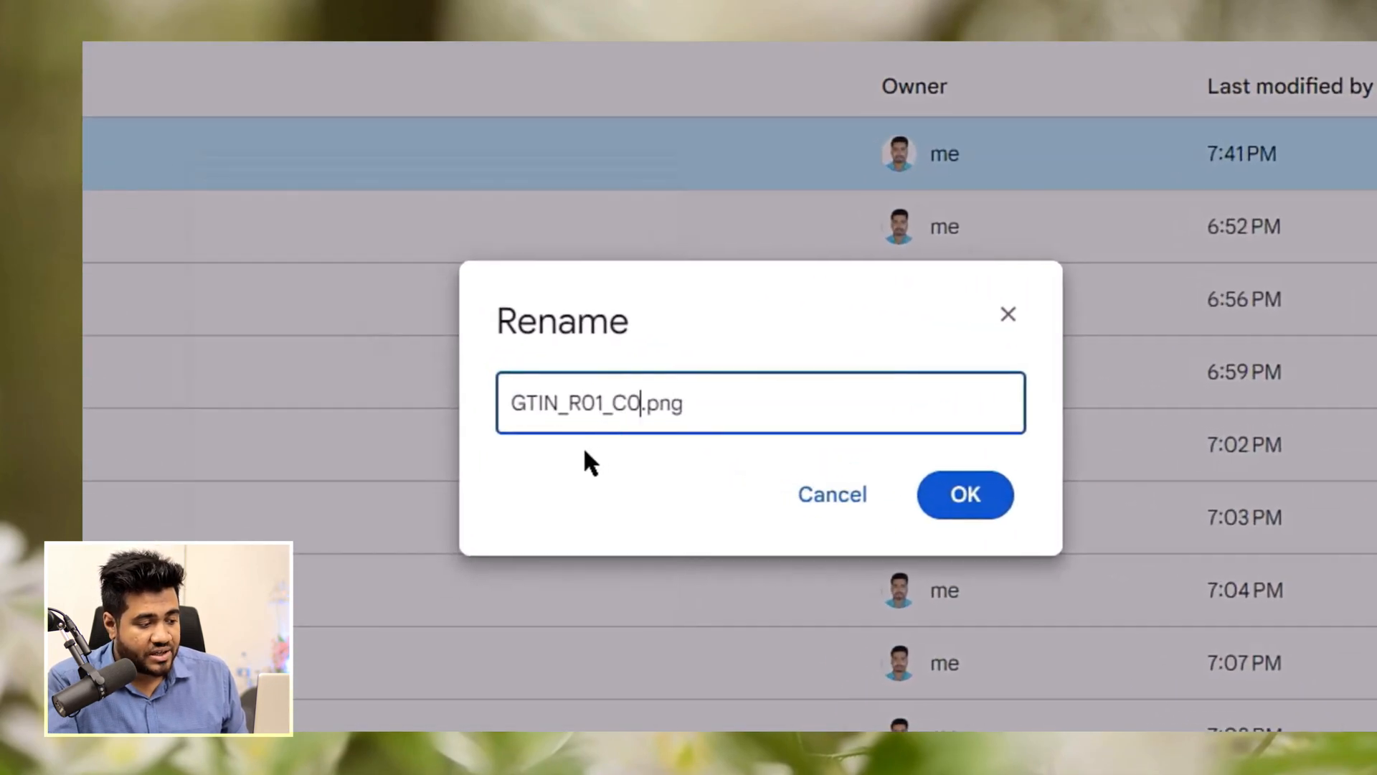
{"action": "mouse_move", "coordinate": [535, 422]}
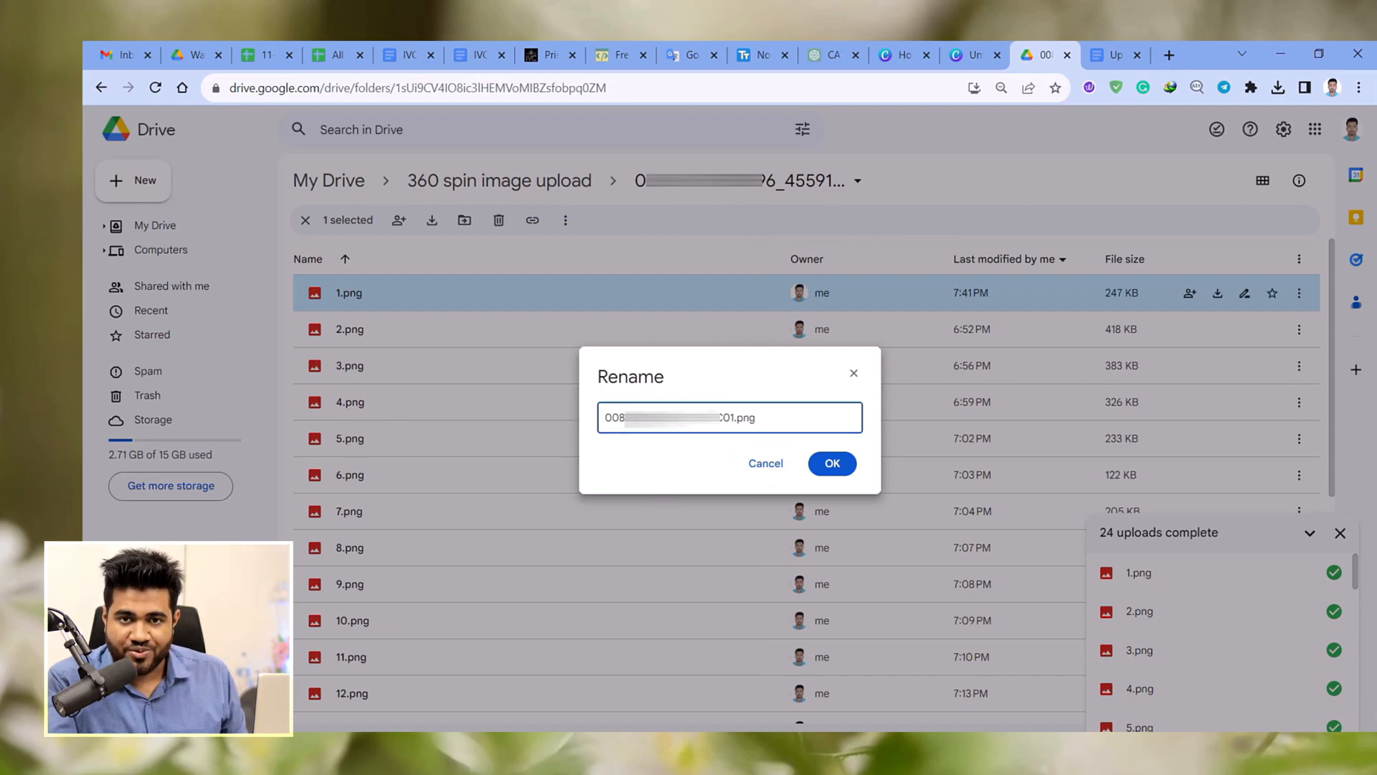
{"action": "left_click", "coordinate": [832, 463]}
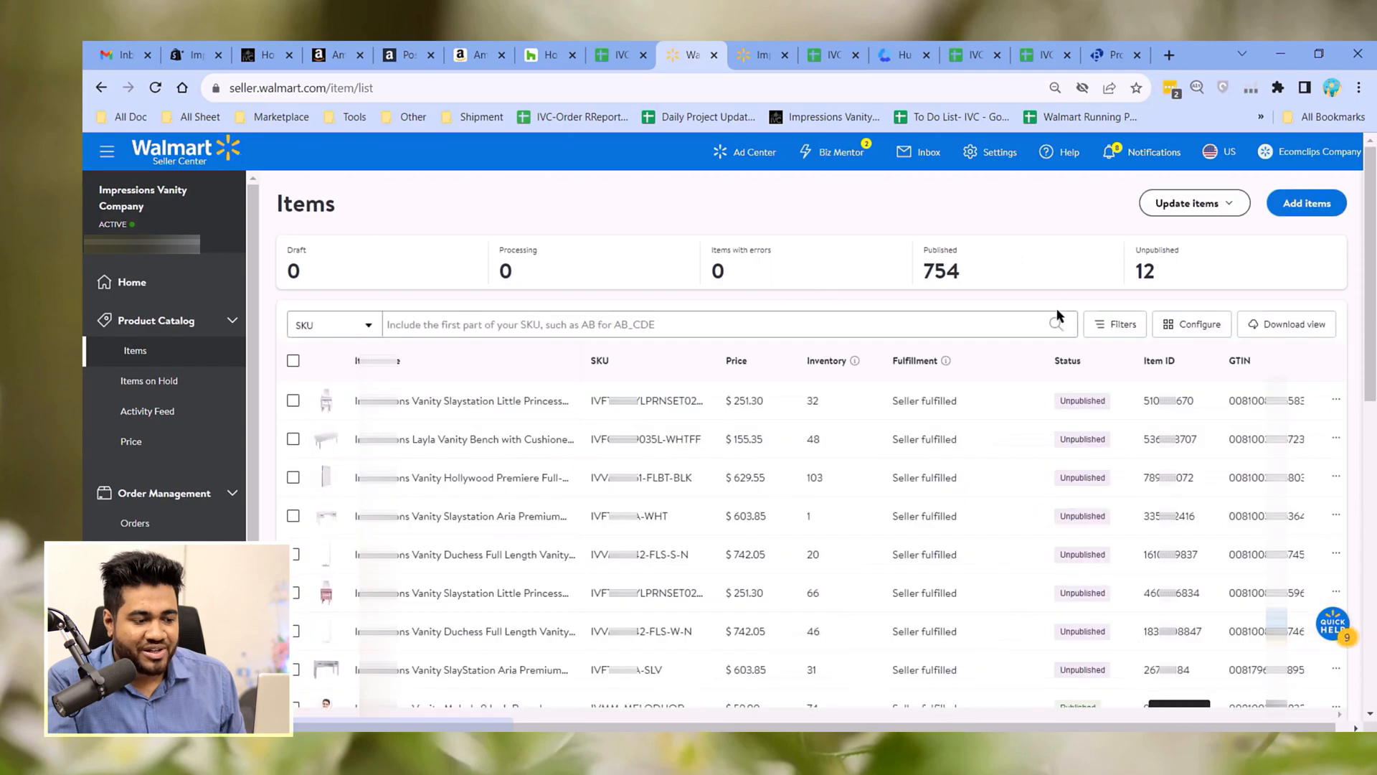
From Seller Help's 360-Spin Images topic, download the CSV template and return to Drive.
{"action": "left_click", "coordinate": [1068, 152]}
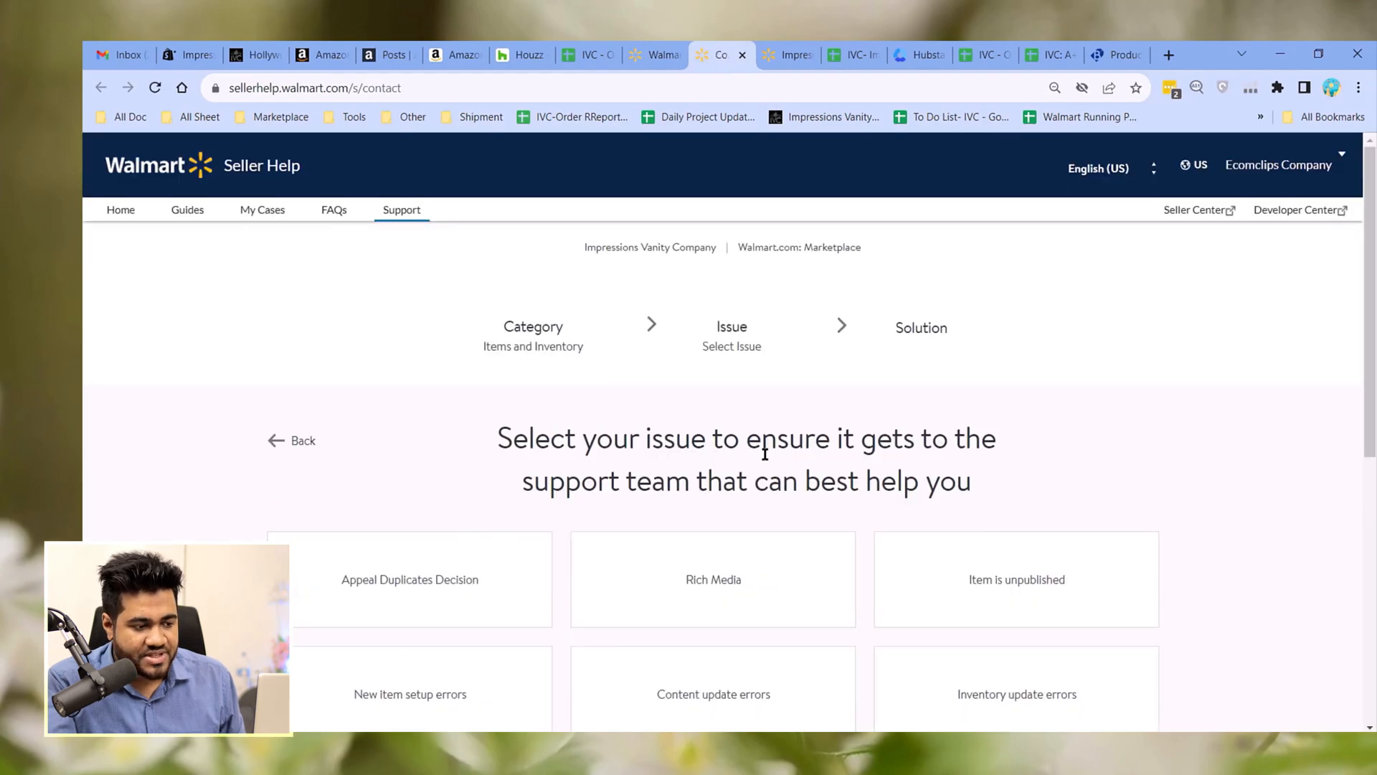
{"action": "scroll", "scroll_direction": "down", "scroll_amount": 3}
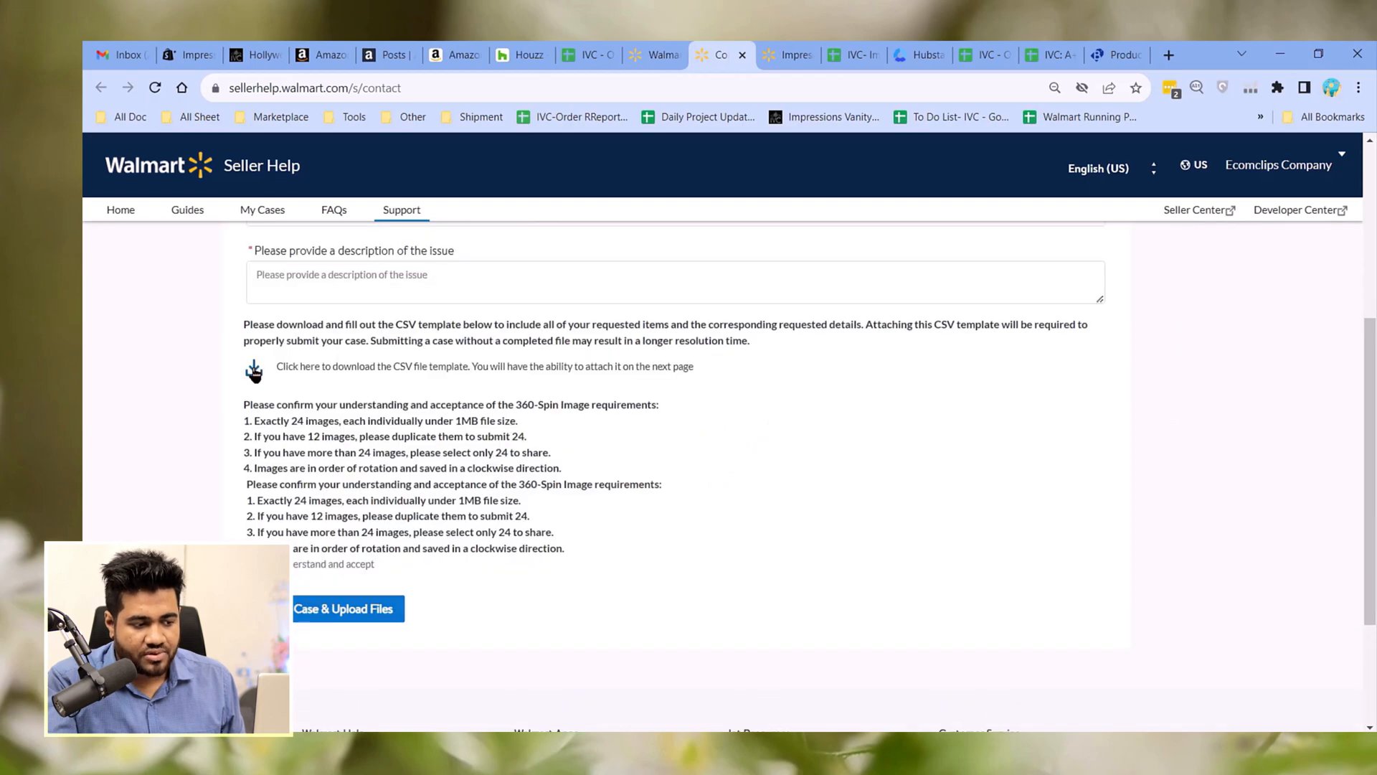
{"action": "left_click", "coordinate": [254, 366]}
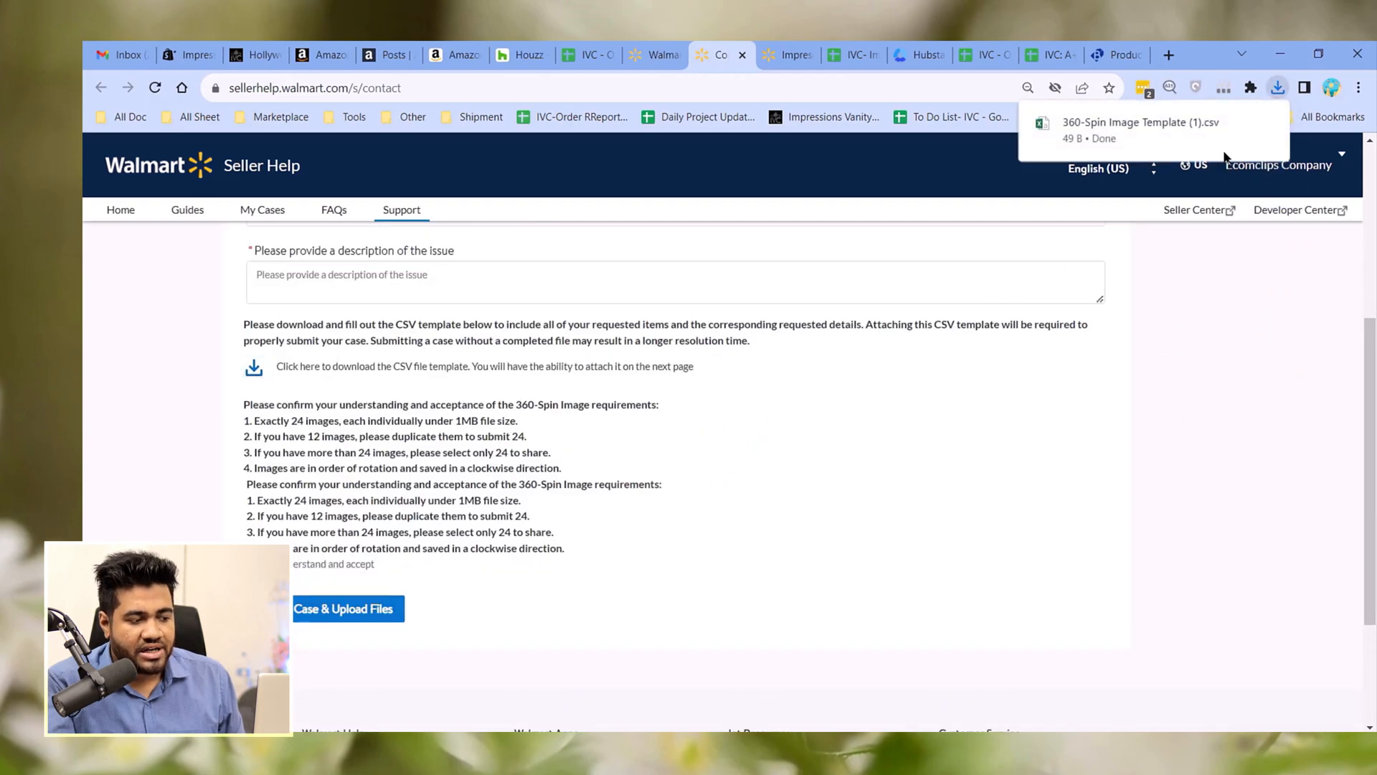
{"action": "left_click", "coordinate": [1129, 122]}
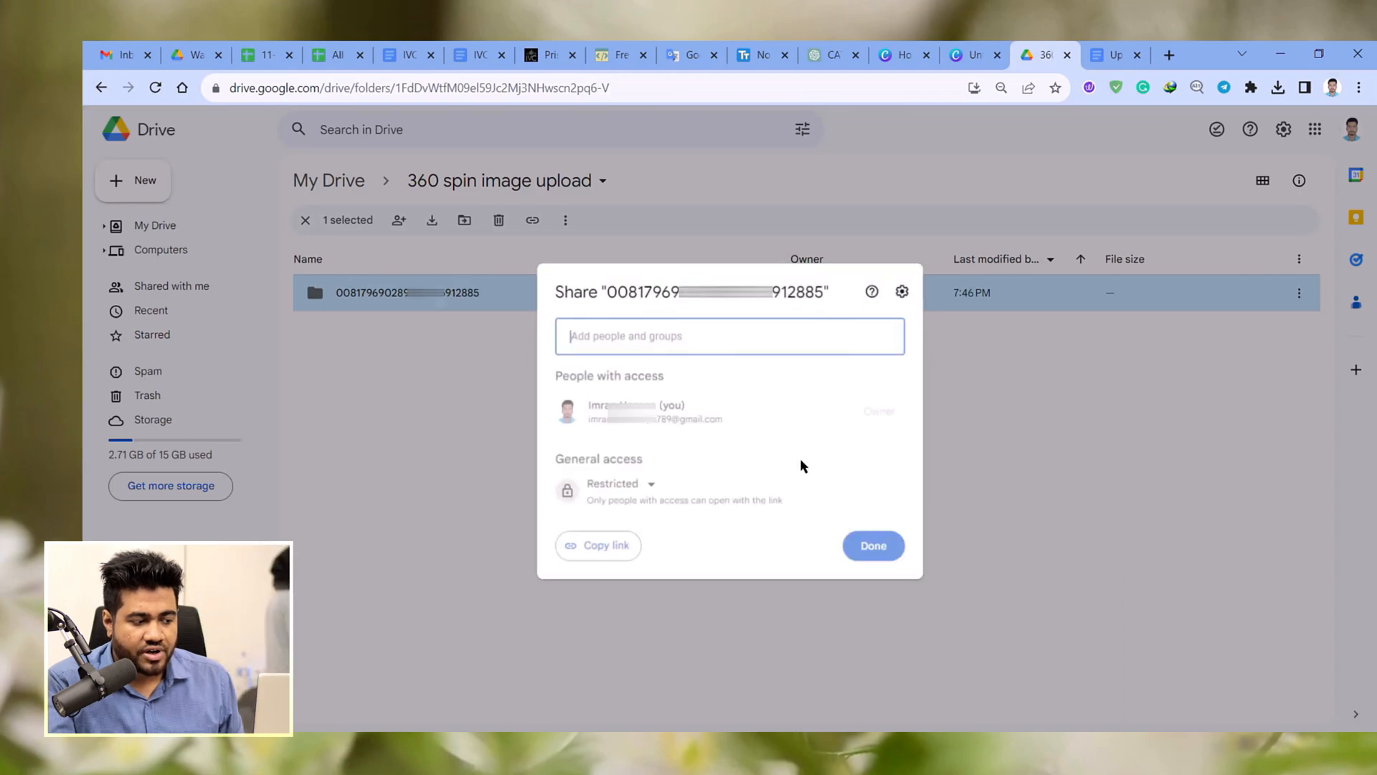
Change the folder's general access from Restricted to Anyone with the link.
{"action": "left_click", "coordinate": [620, 483]}
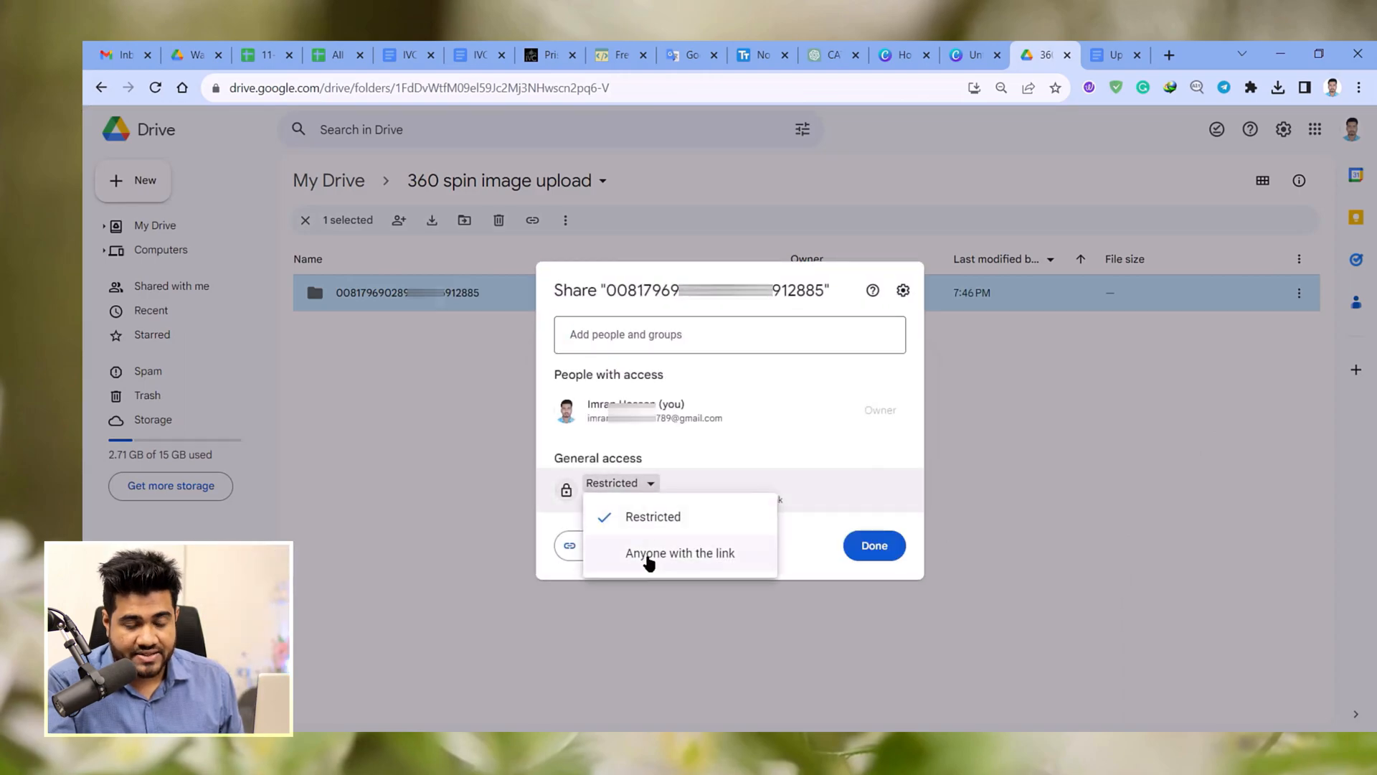
{"action": "left_click", "coordinate": [680, 554]}
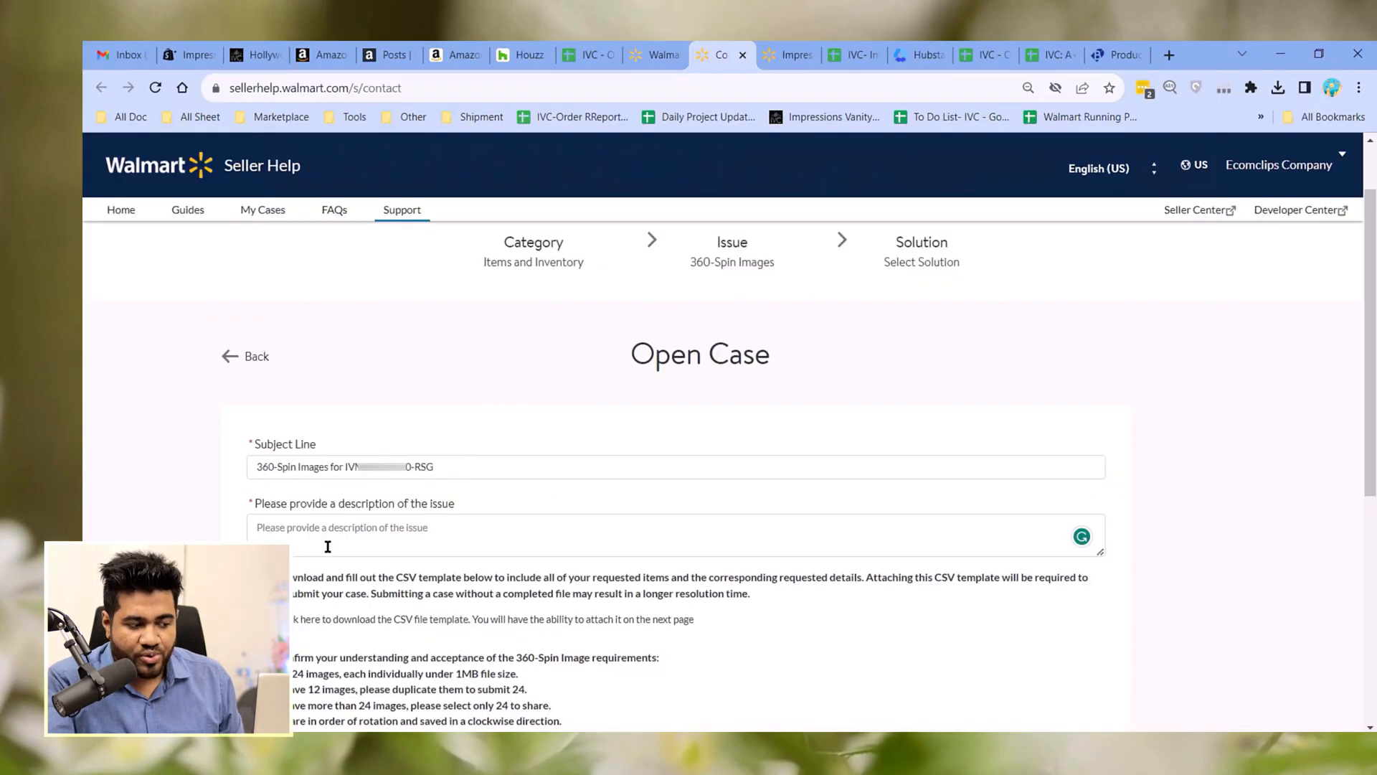
Describe the case 'We are waiting for your update.', submit it and attach the CSV template.
{"action": "type", "text": "We are waiting for your update."}
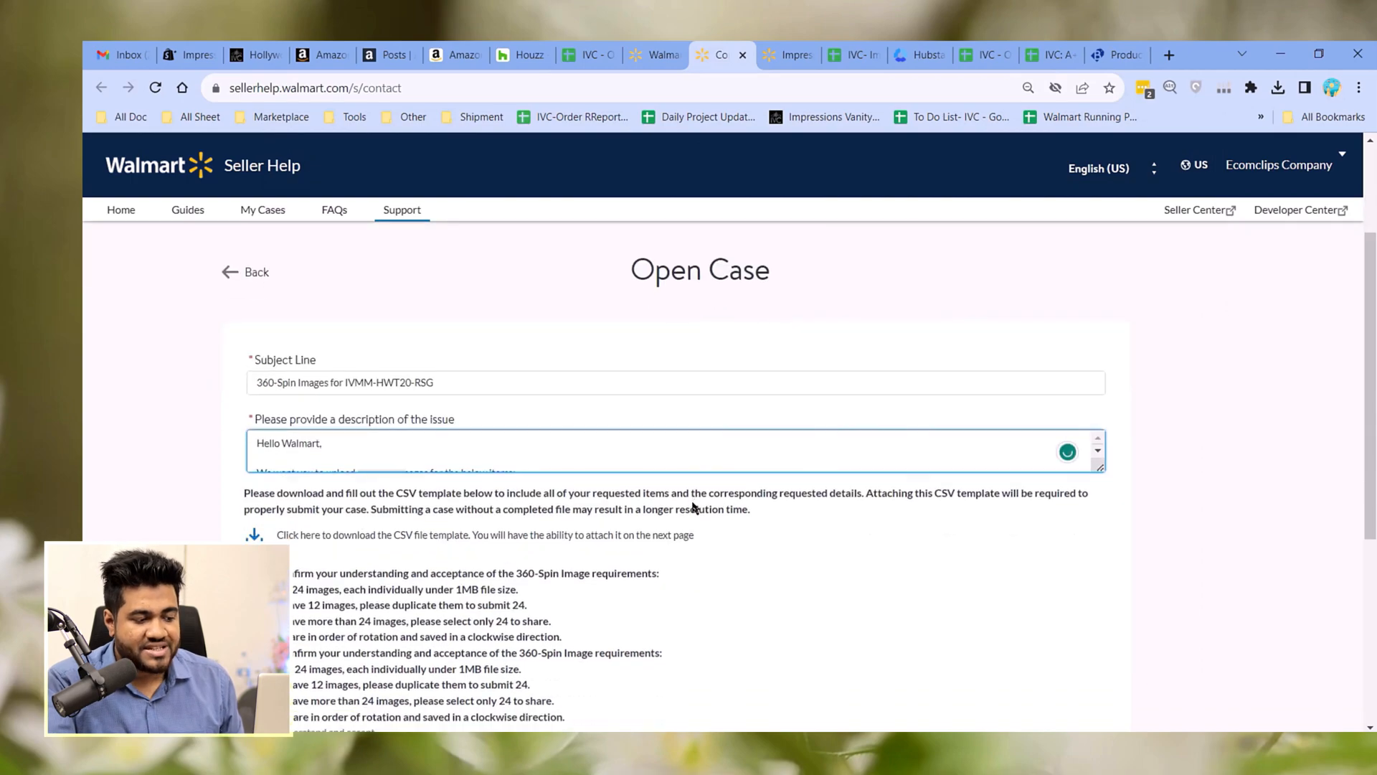
{"action": "scroll", "scroll_direction": "down", "scroll_amount": 3}
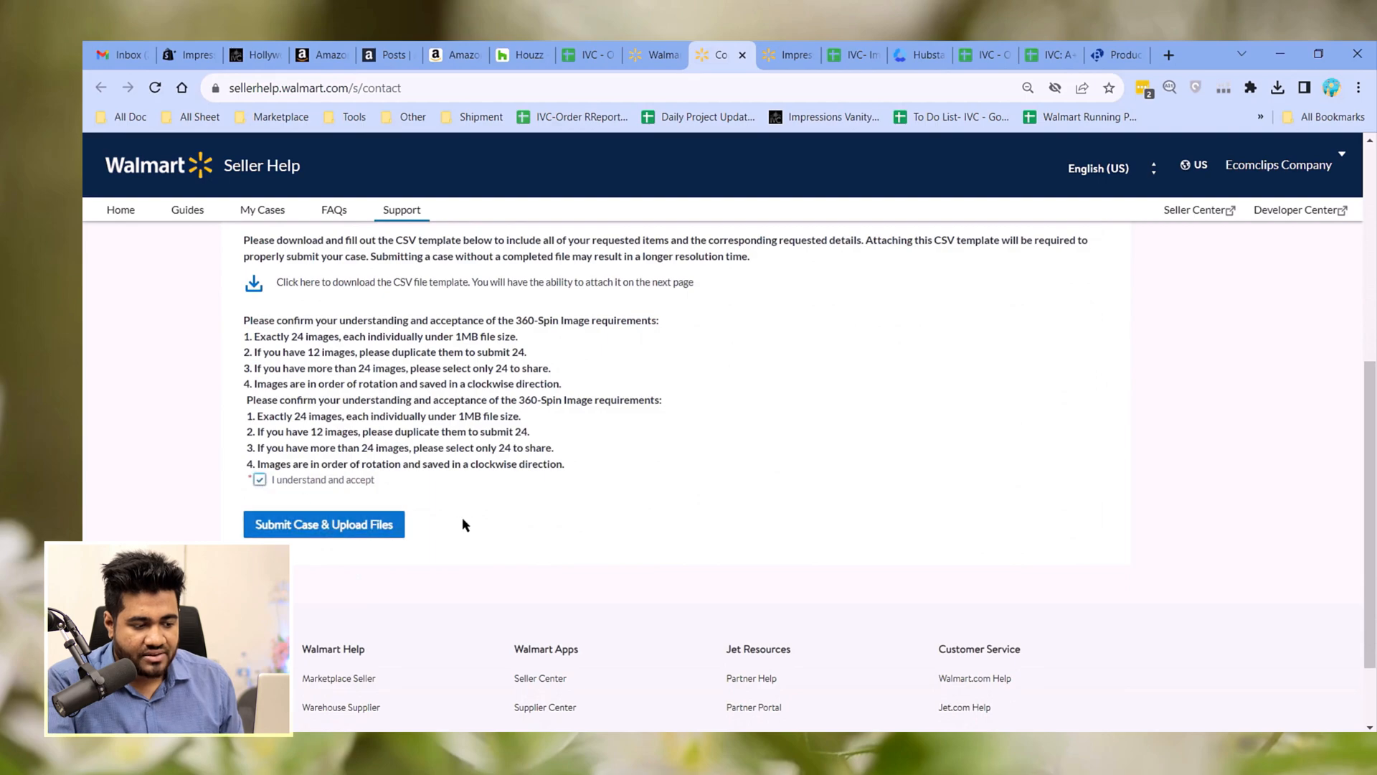
{"action": "left_click", "coordinate": [325, 523]}
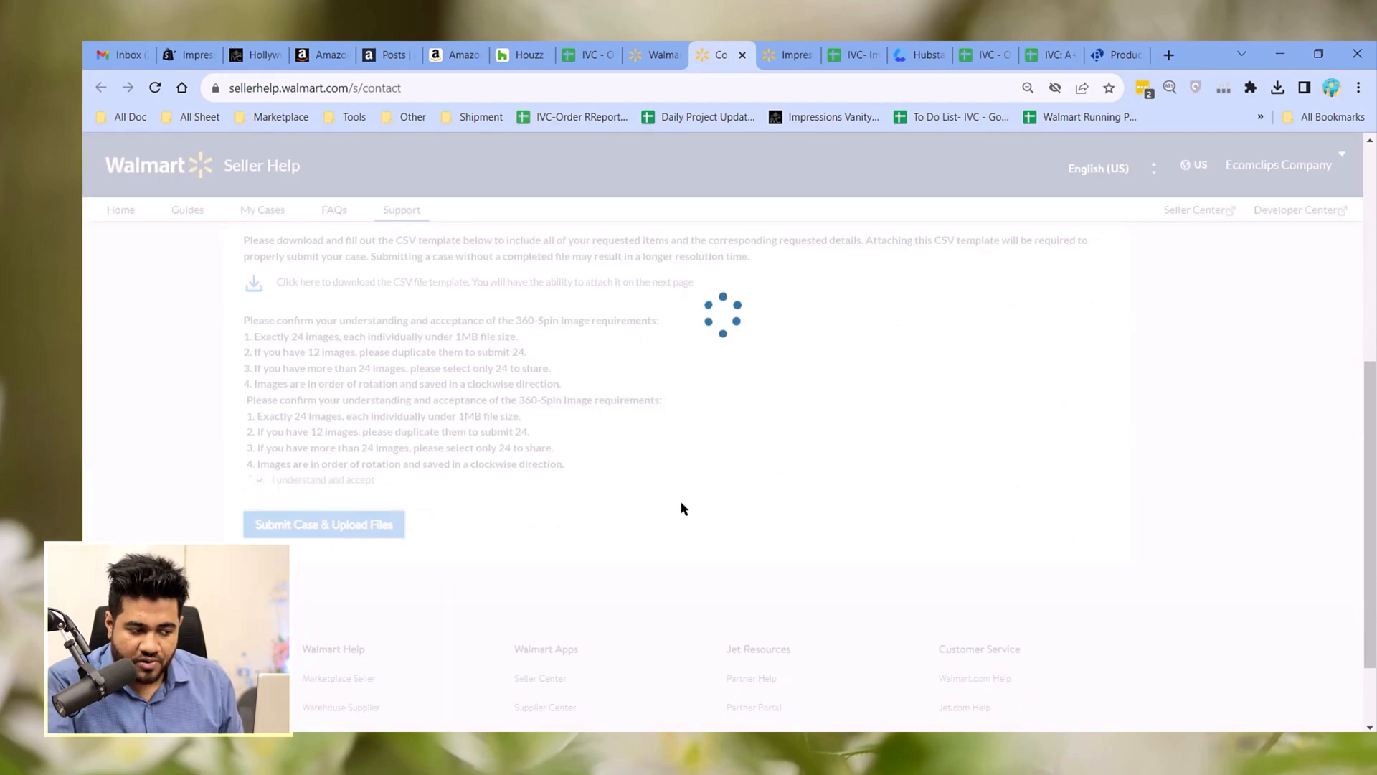
{"action": "left_click", "coordinate": [325, 524]}
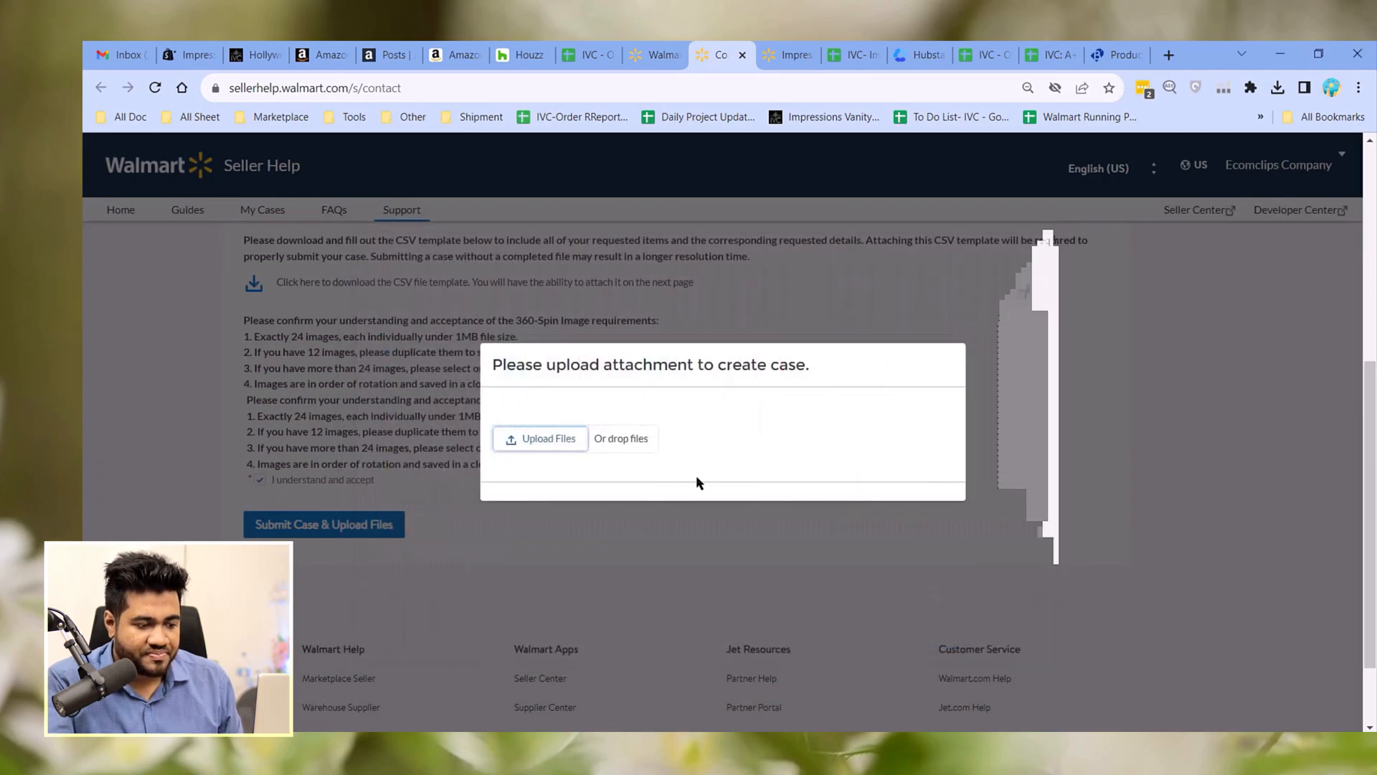
{"action": "left_click", "coordinate": [539, 439]}
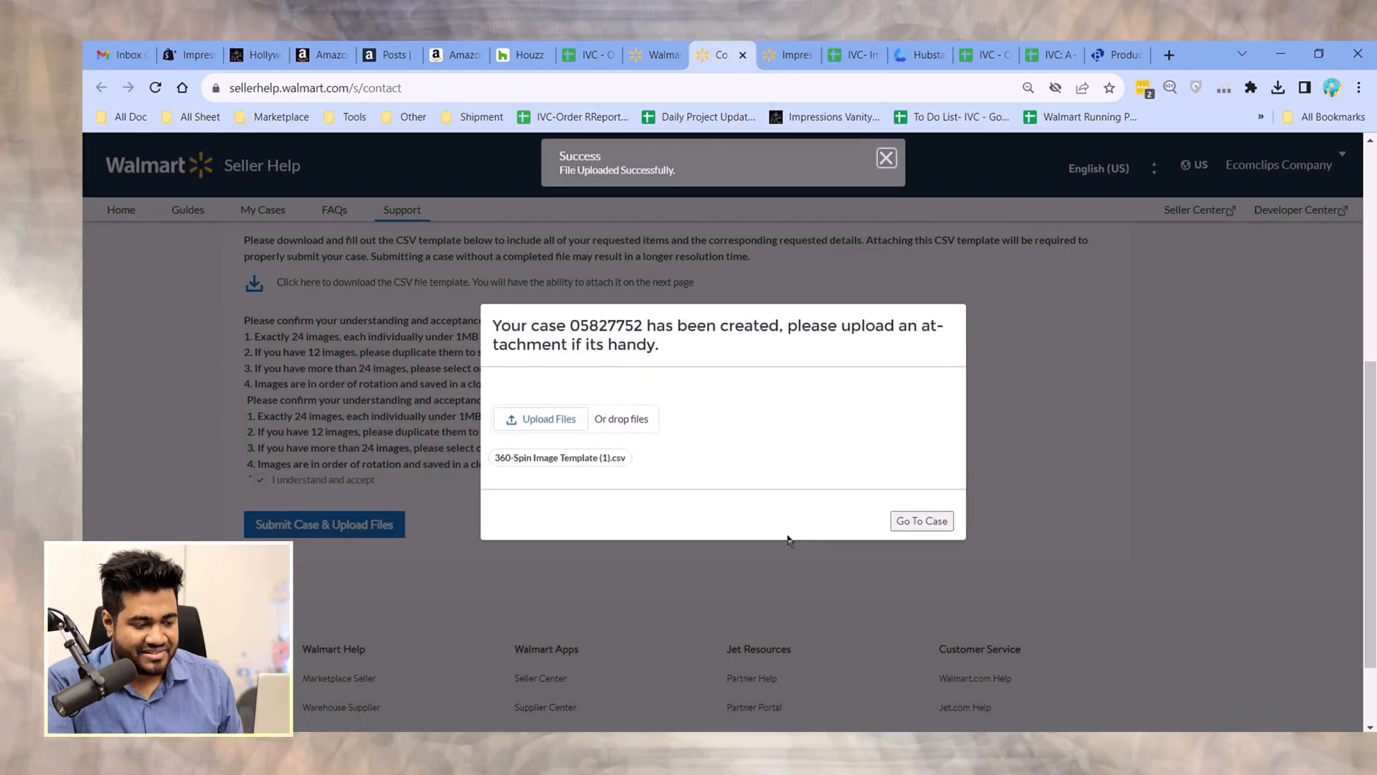